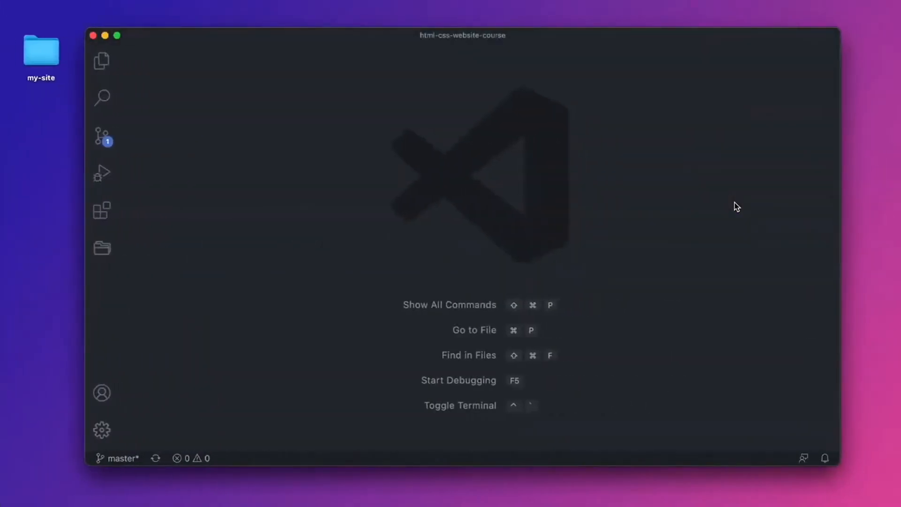
pyautogui.moveTo(135, 99)
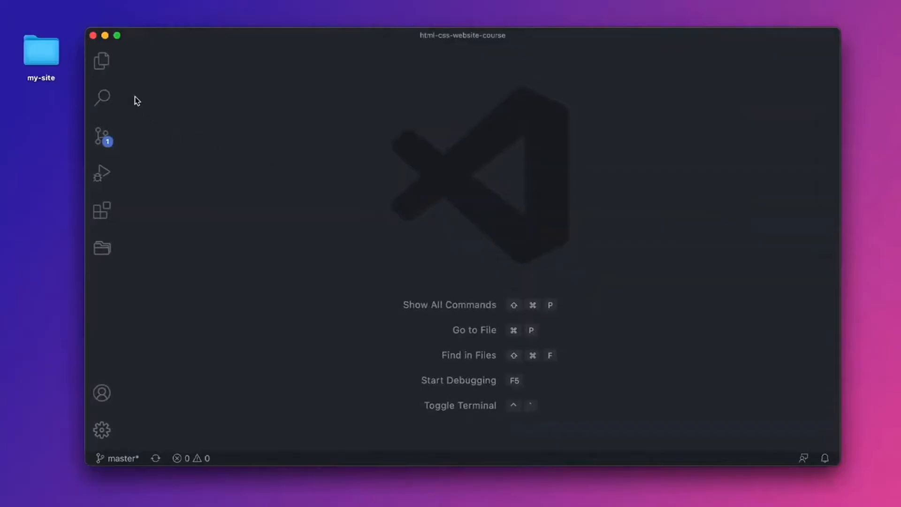
# Show the html-css-website-course project's files in the Explorer.
pyautogui.click(100, 61)
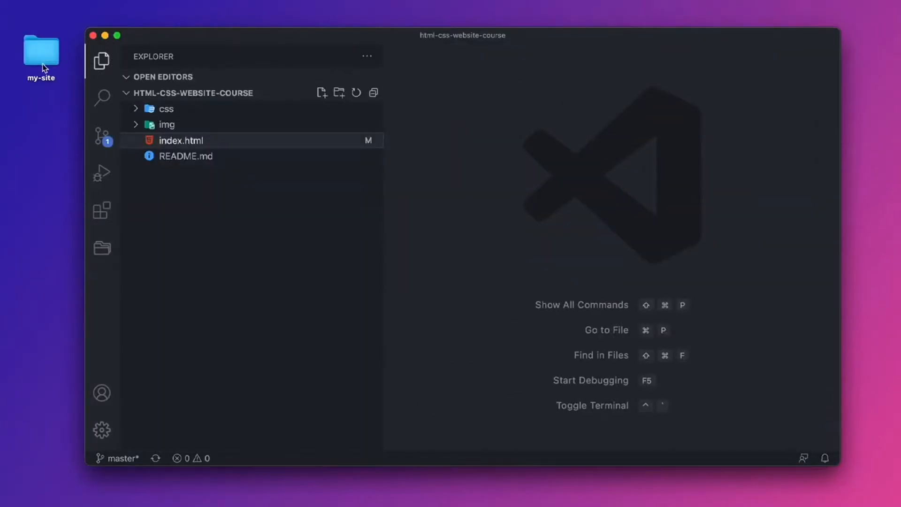
pyautogui.moveTo(180, 39)
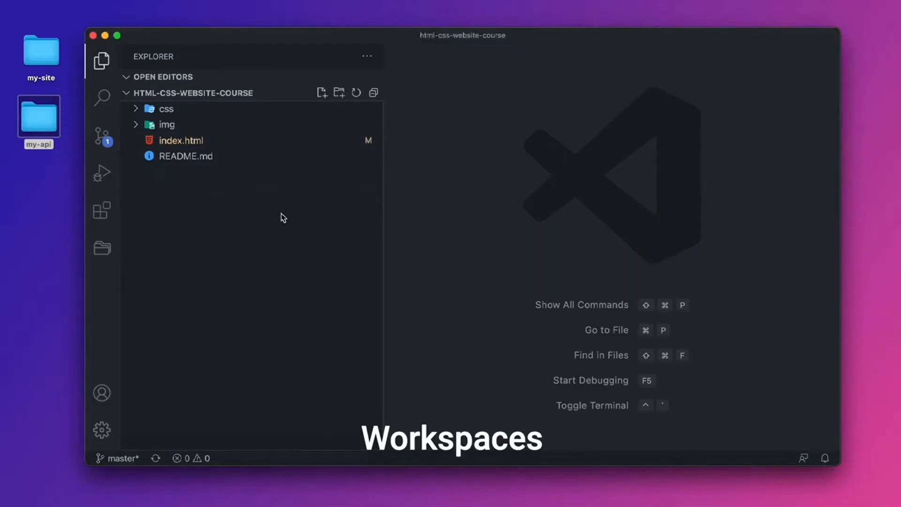
pyautogui.click(74, 7)
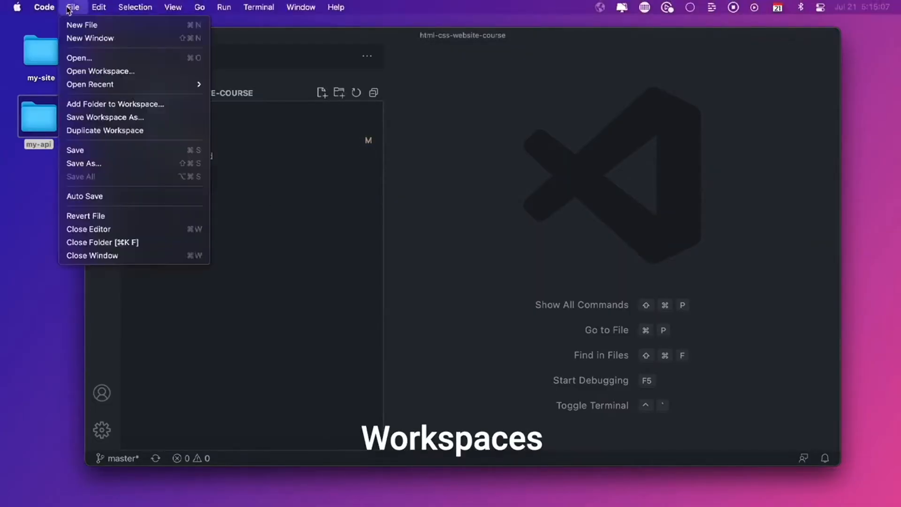
pyautogui.moveTo(141, 104)
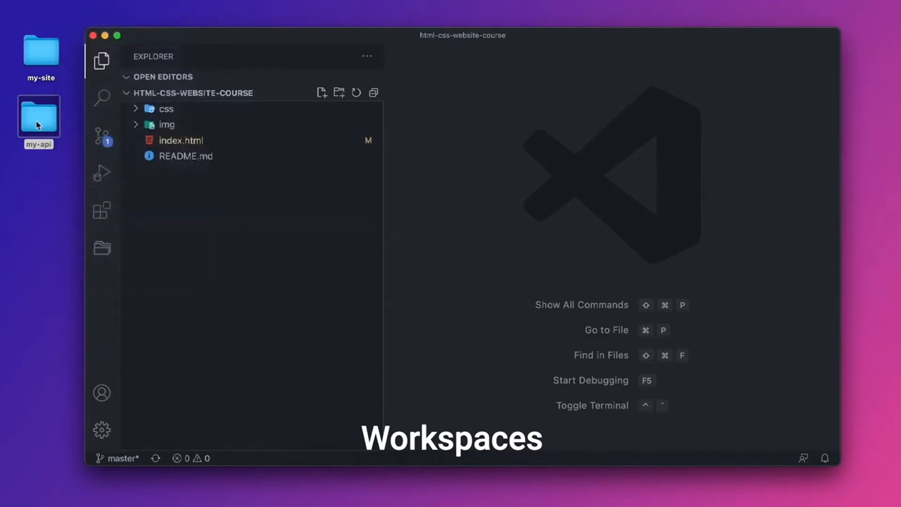
# Add the my-api folder to the workspace and trust its authors.
pyautogui.moveTo(37, 118); pyautogui.dragTo(235, 208)
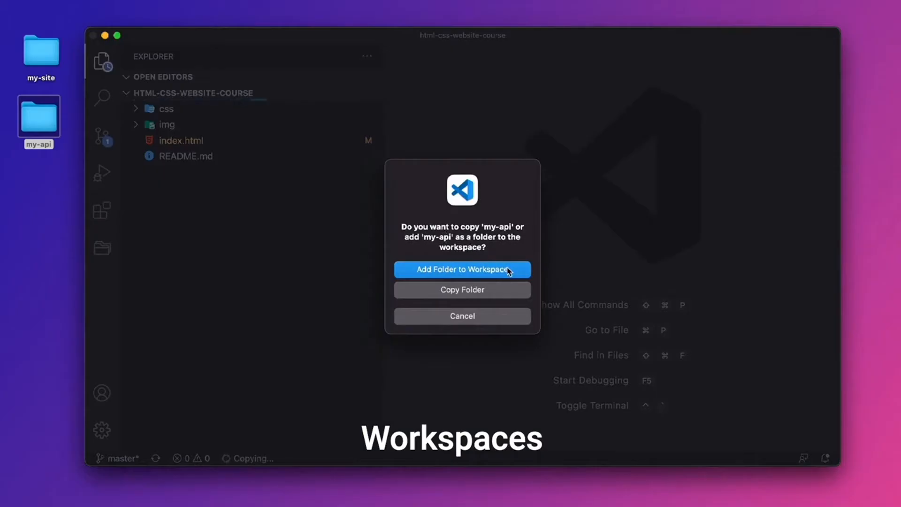
pyautogui.click(462, 268)
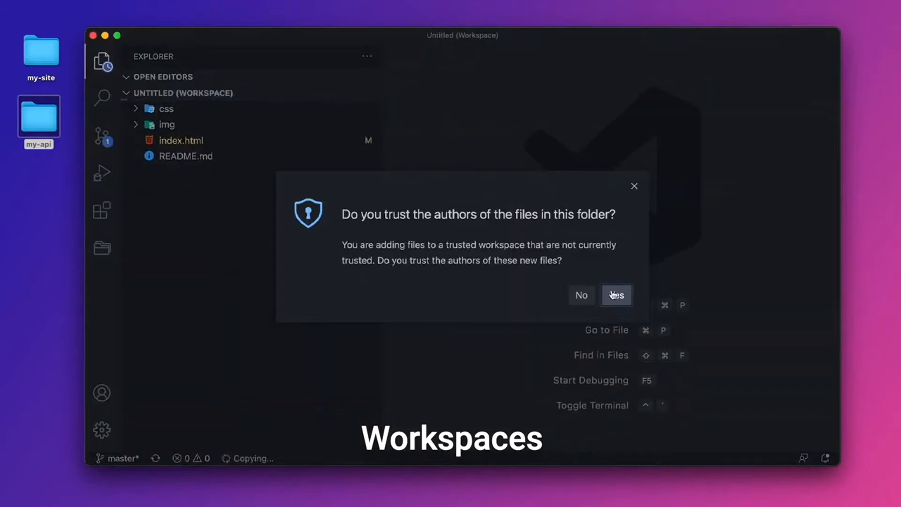
pyautogui.click(616, 294)
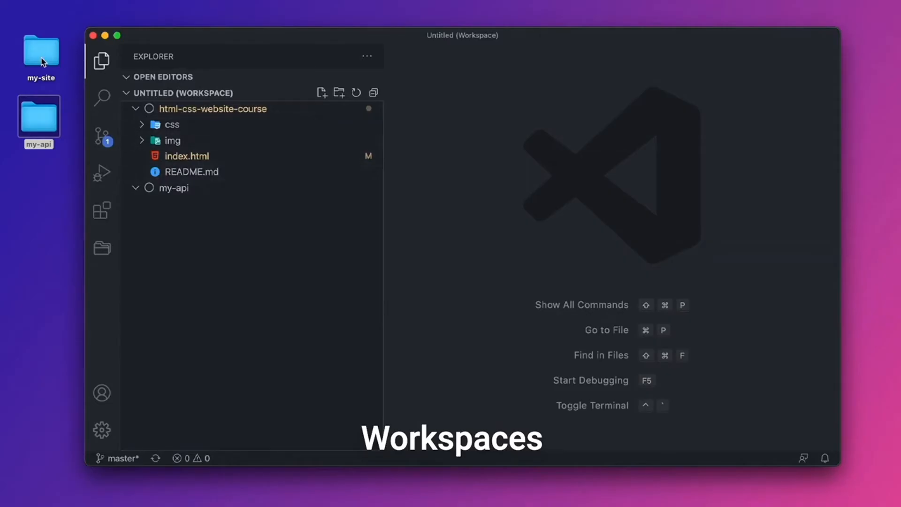
pyautogui.moveTo(35, 36)
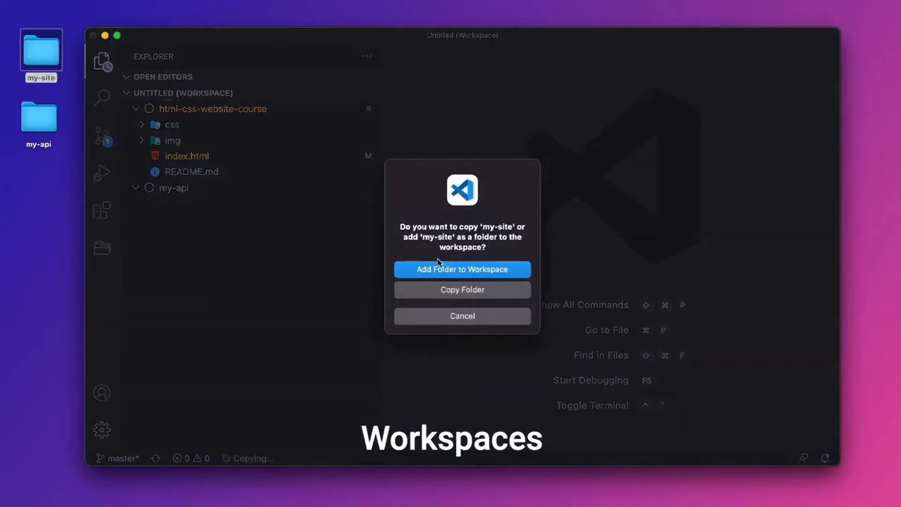
# Add my-site as a third folder in the untitled workspace.
pyautogui.click(462, 270)
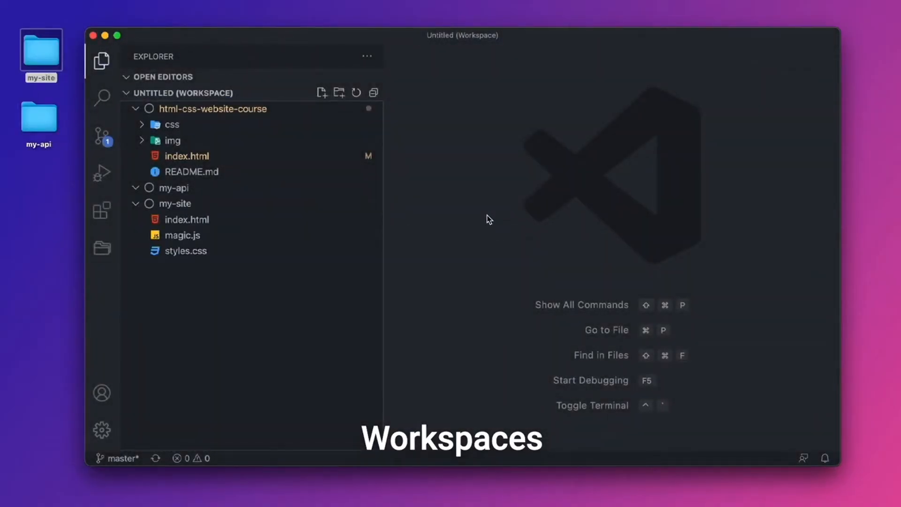
pyautogui.moveTo(545, 189)
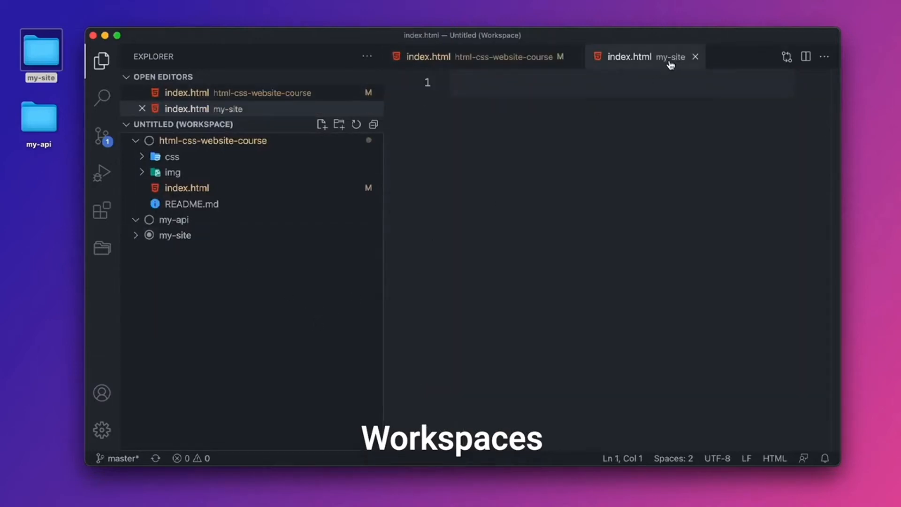
pyautogui.moveTo(643, 60)
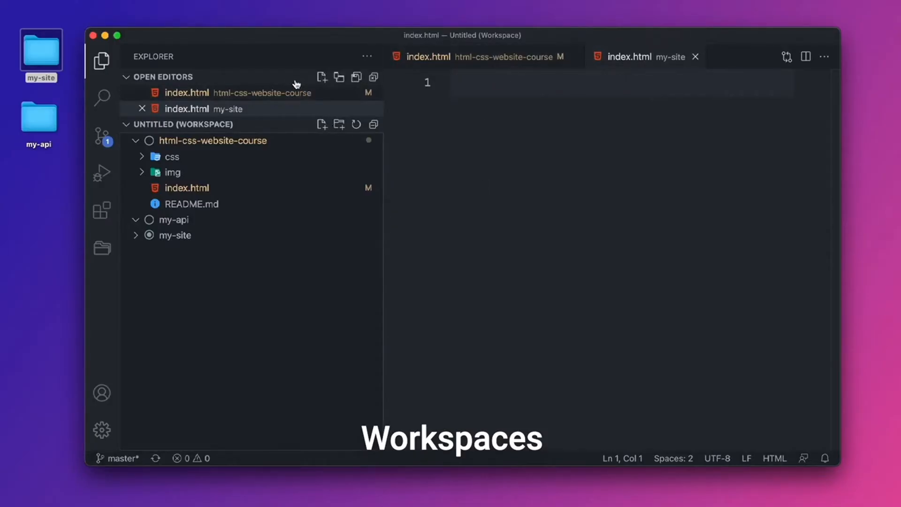
# Hide the Open Editors section from the Explorer sidebar.
pyautogui.click(367, 55)
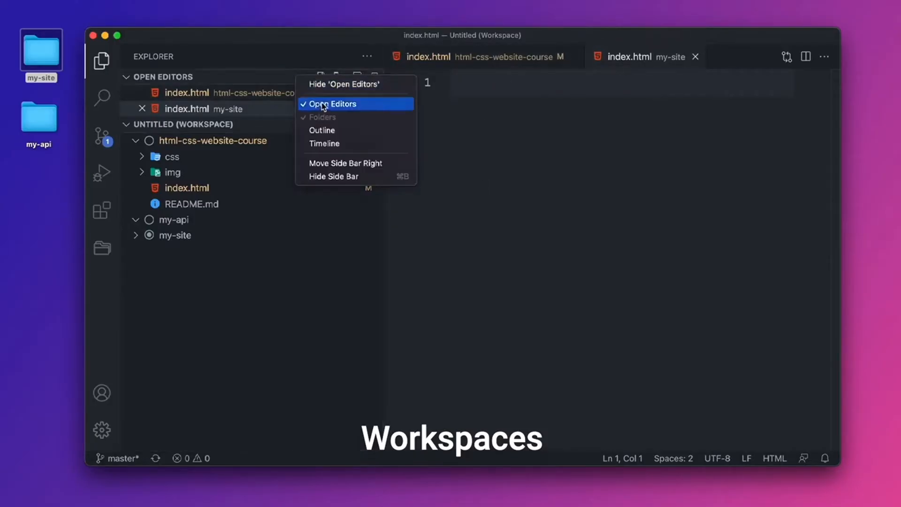
pyautogui.click(340, 103)
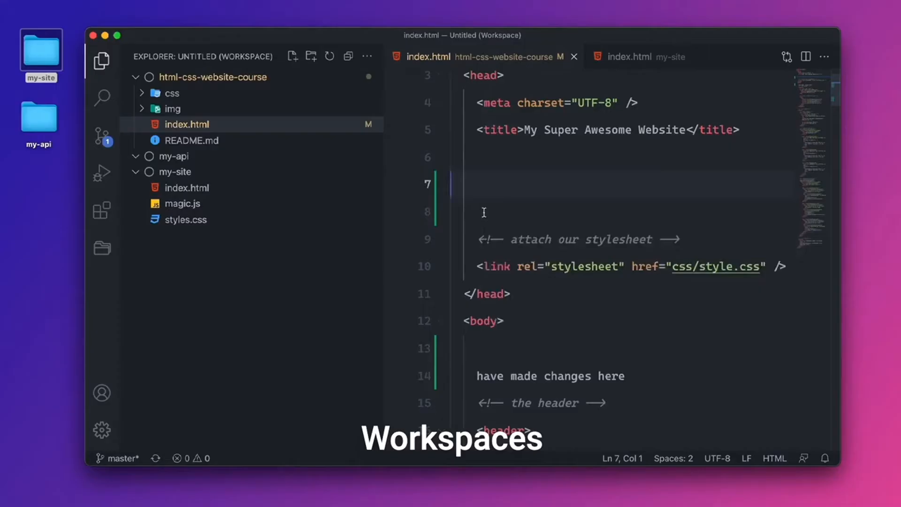
# Fill my-site's index.html with an Emmet ! HTML5 boilerplate and save it.
pyautogui.click(630, 56)
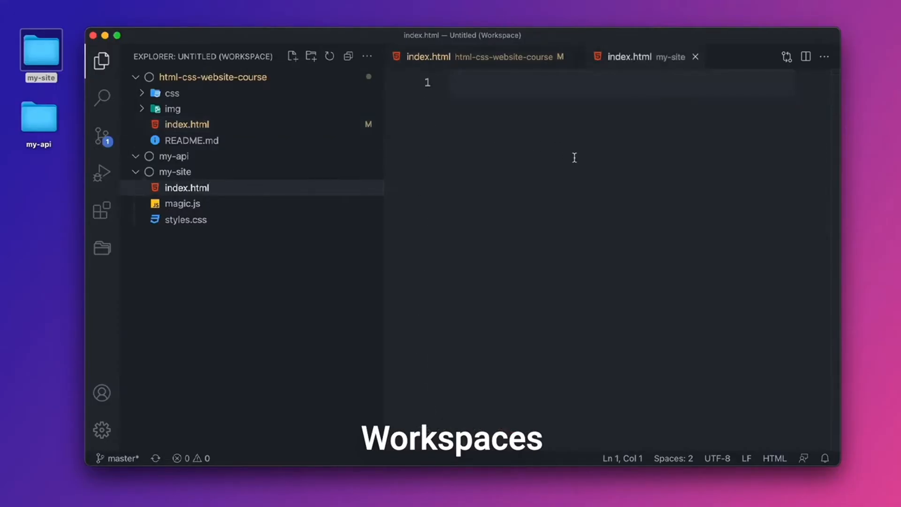
pyautogui.write('!DOCTYPE html>')
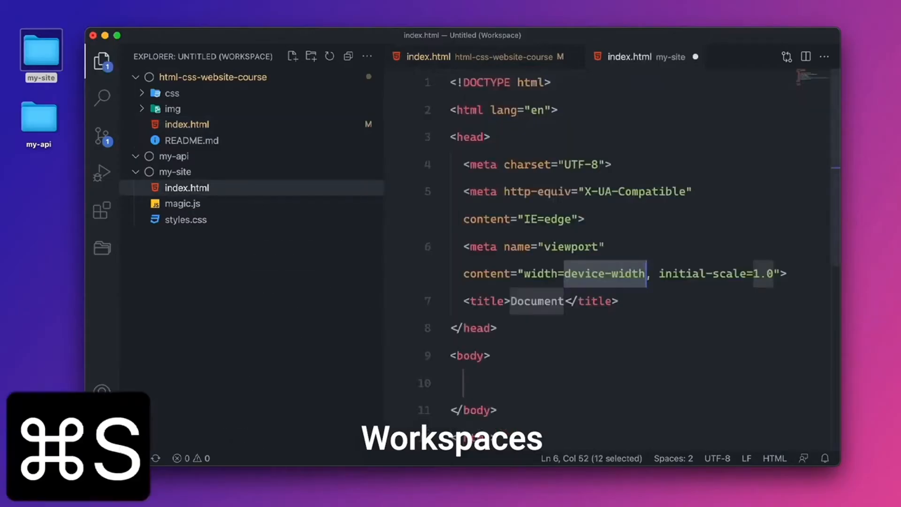
pyautogui.press('Cmd+S')
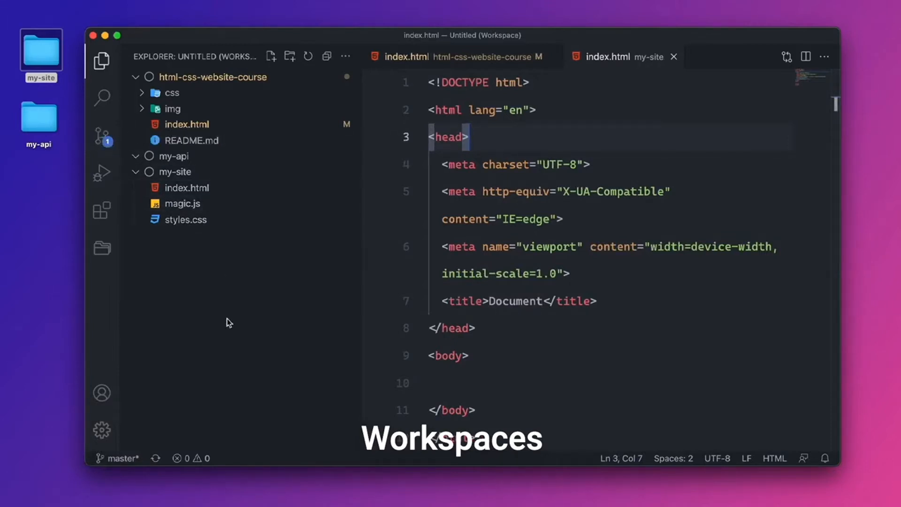
pyautogui.moveTo(207, 258)
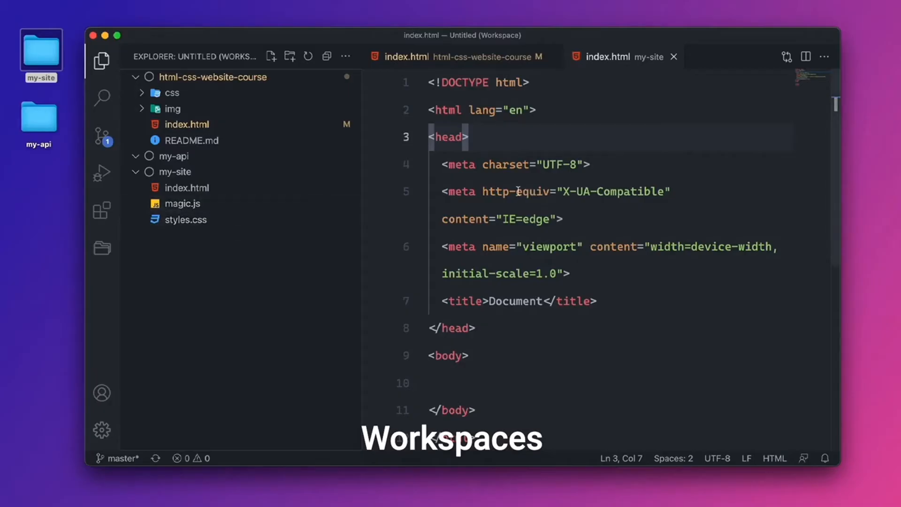
# List my-site's files with ls -a in an integrated terminal and start git init.
pyautogui.rightClick(175, 172)
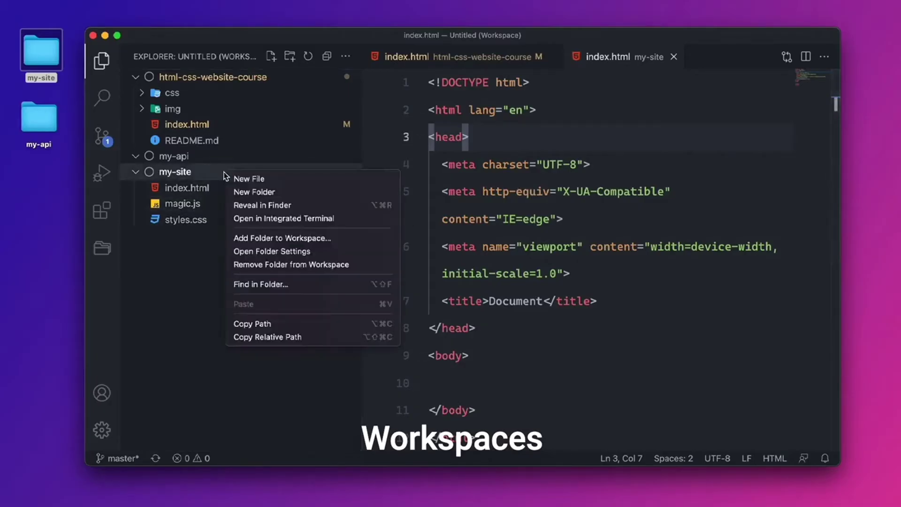
pyautogui.moveTo(304, 225)
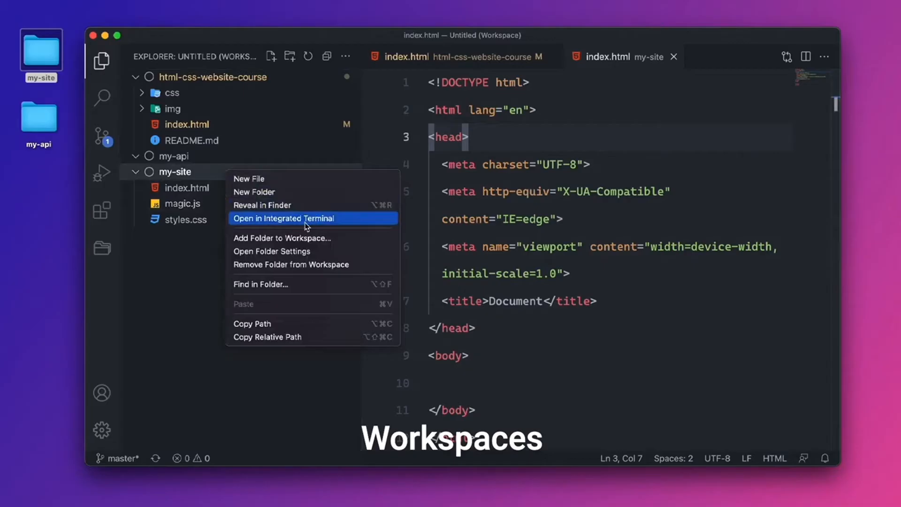
pyautogui.click(282, 218)
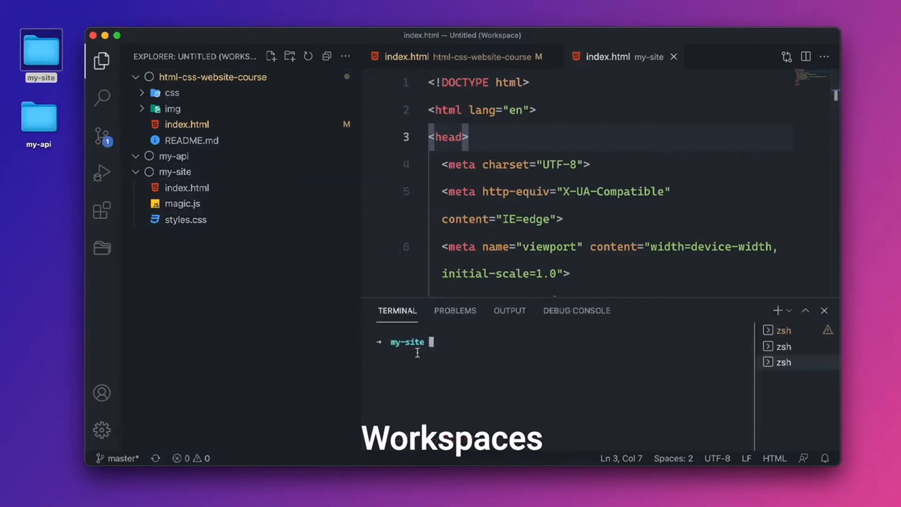
pyautogui.write('ls -a')
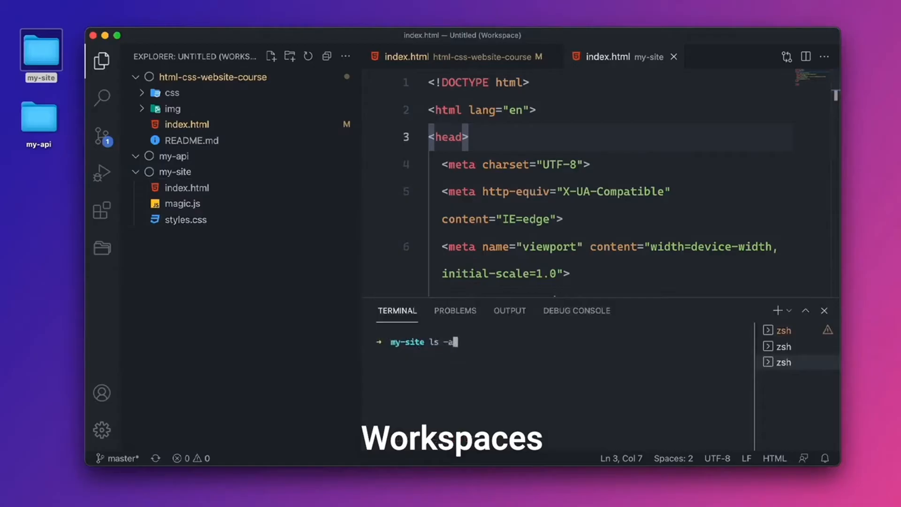
pyautogui.press('Enter')
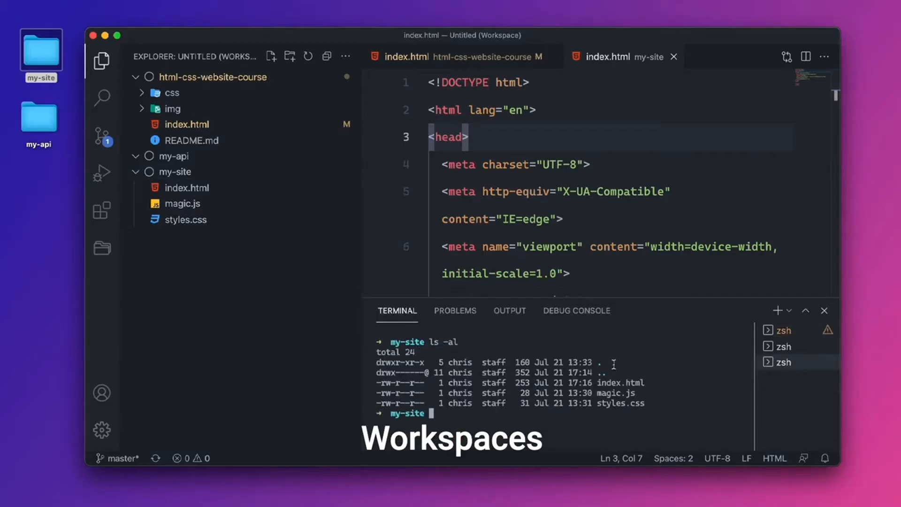
pyautogui.write('g')
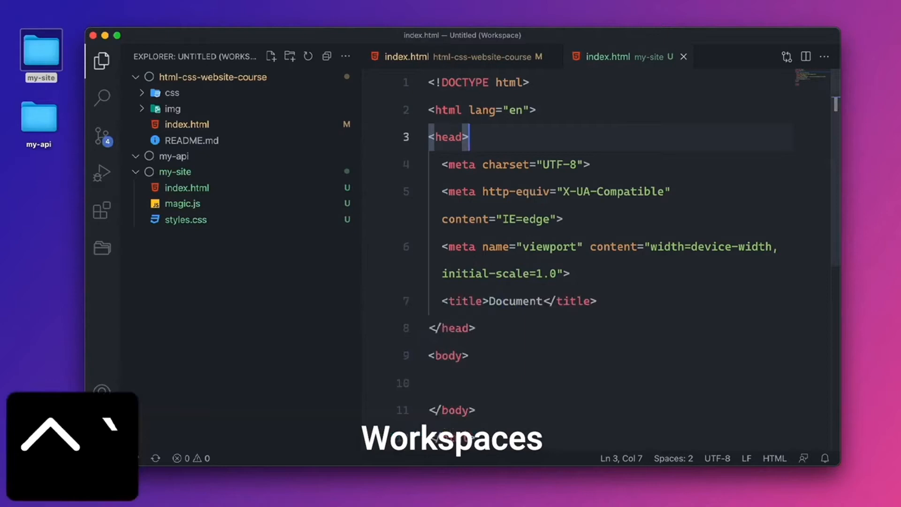
pyautogui.moveTo(226, 325)
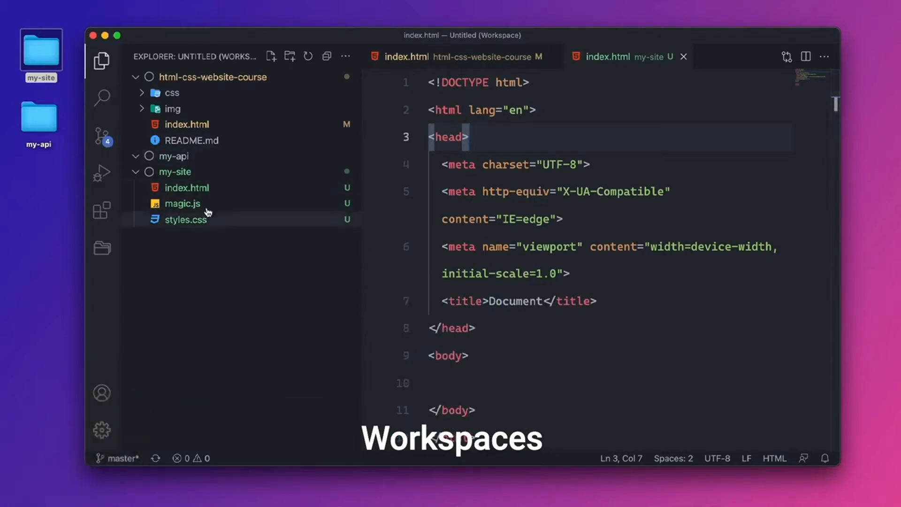
pyautogui.moveTo(202, 220)
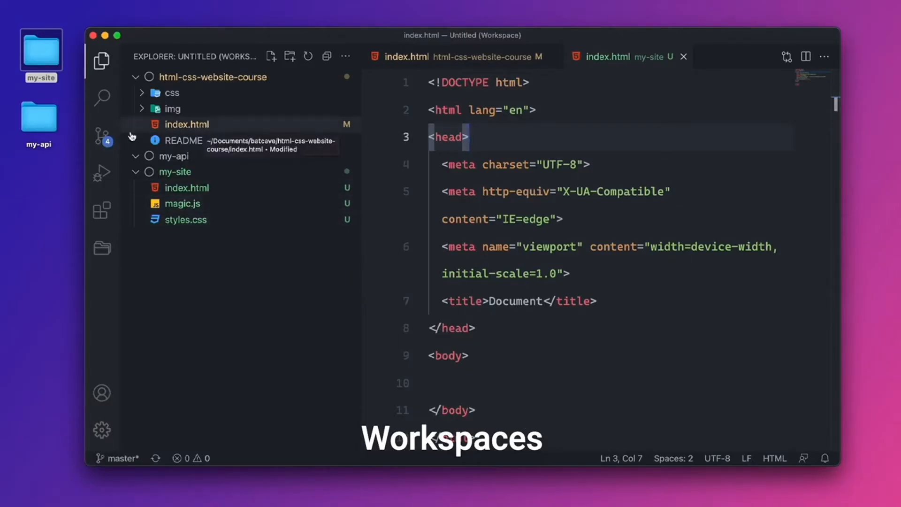
# Review pending changes for both the my-site and html-css-website-course repositories in Source Control.
pyautogui.click(101, 135)
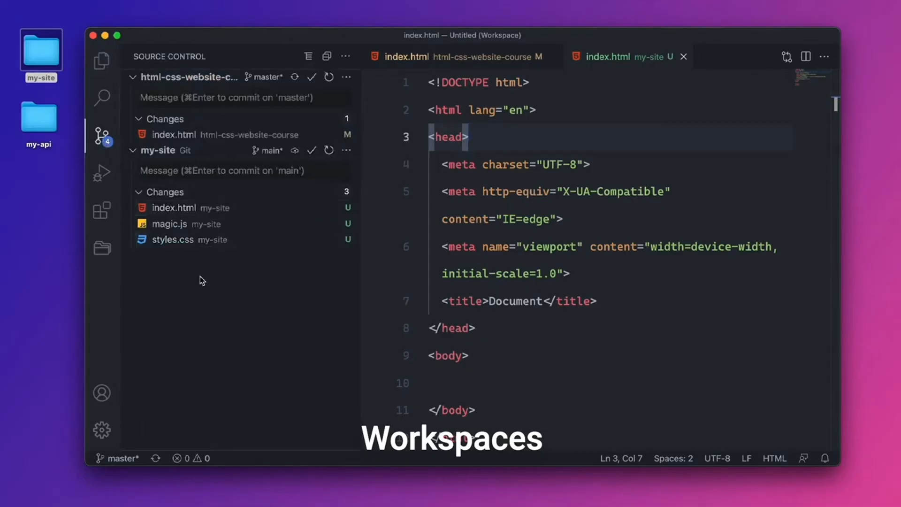
pyautogui.moveTo(171, 120)
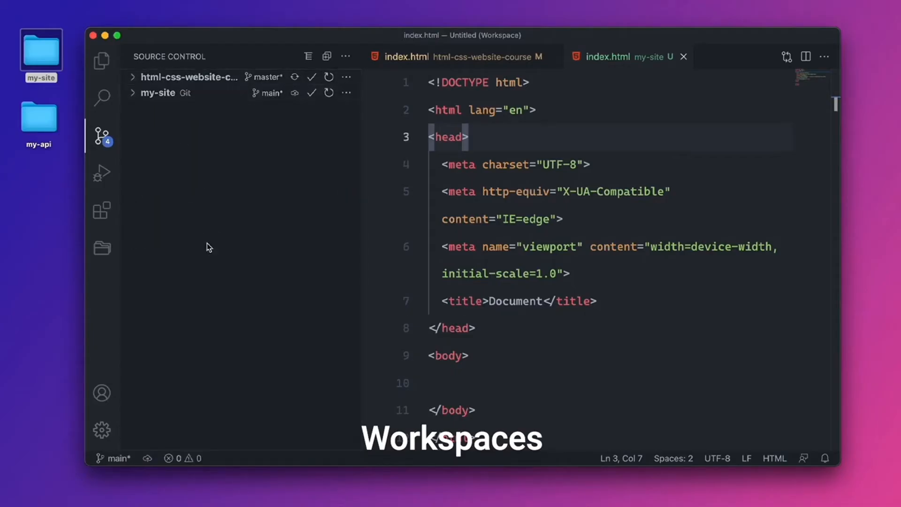
pyautogui.moveTo(208, 231)
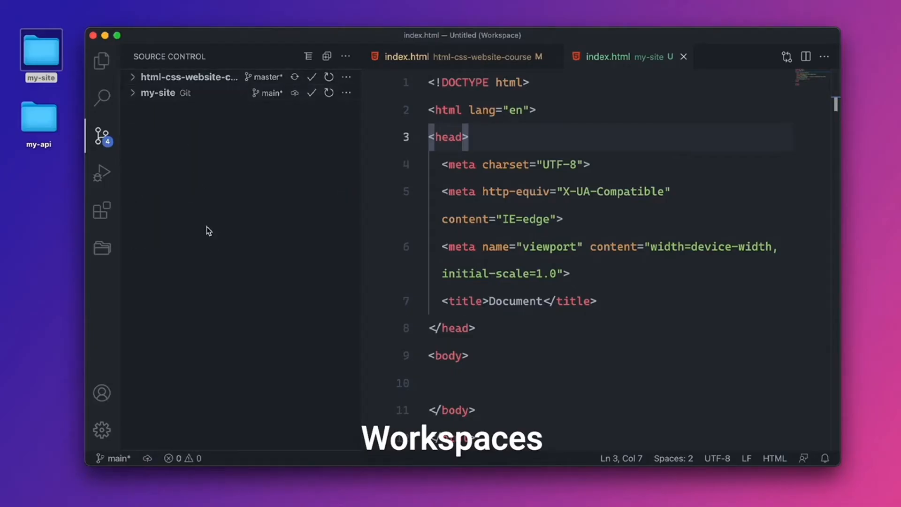
pyautogui.click(158, 92)
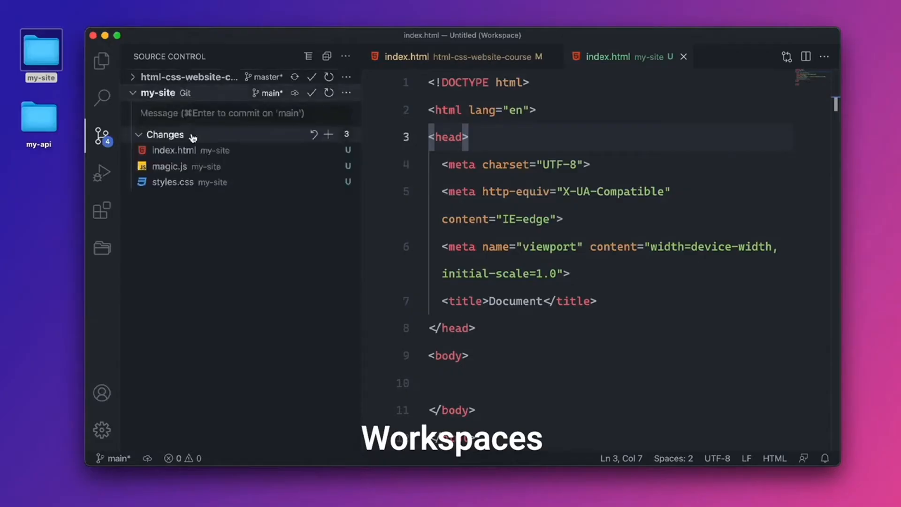
pyautogui.click(133, 77)
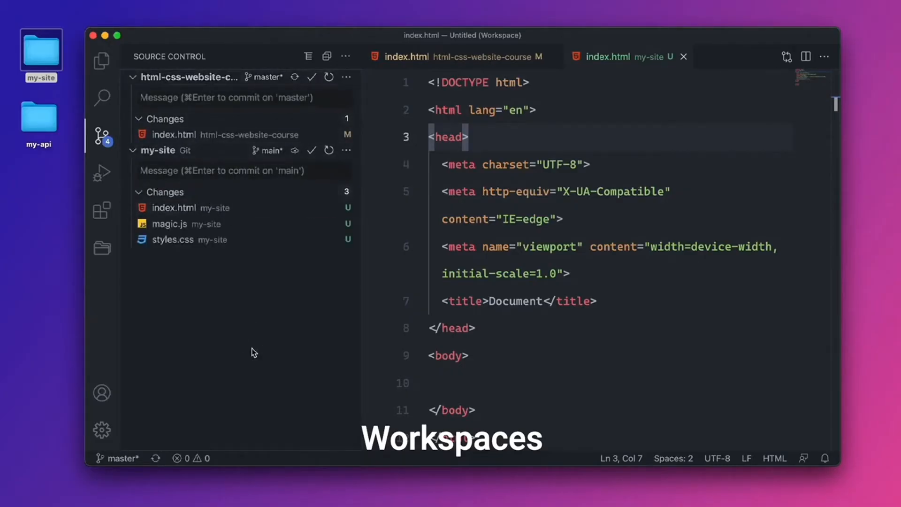
pyautogui.moveTo(249, 351)
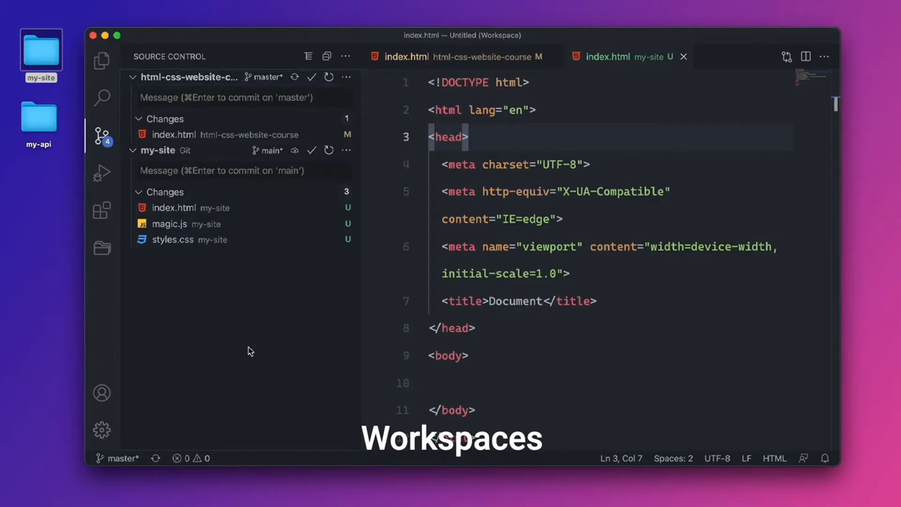
pyautogui.moveTo(243, 313)
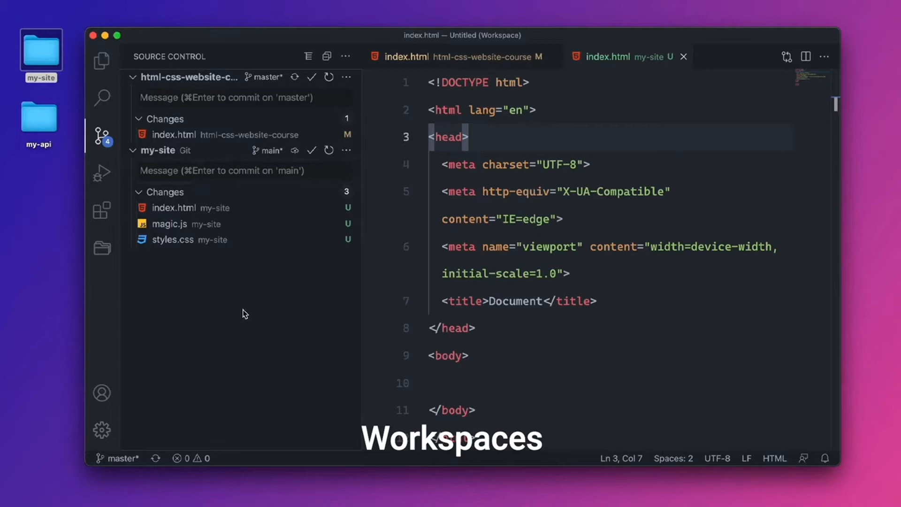
pyautogui.moveTo(196, 89)
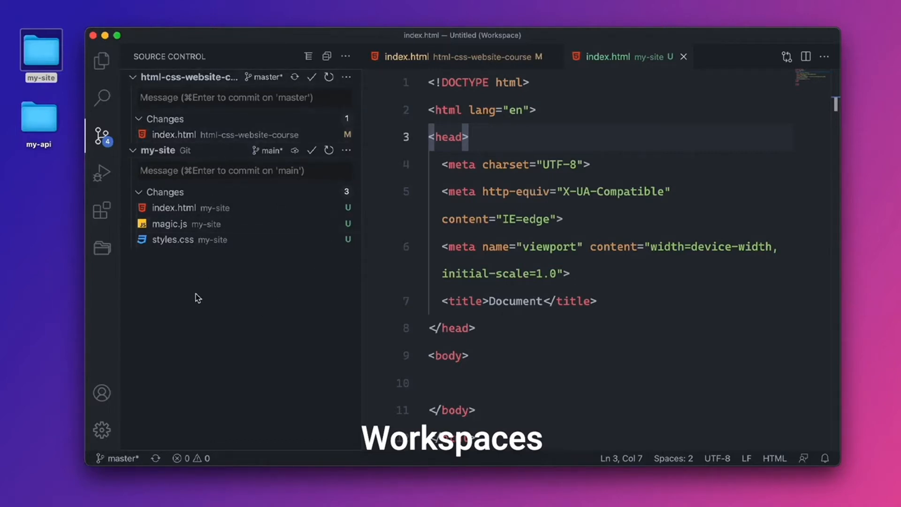
# Look over the File menu's workspace options, then return to the three-folder file tree.
pyautogui.click(71, 8)
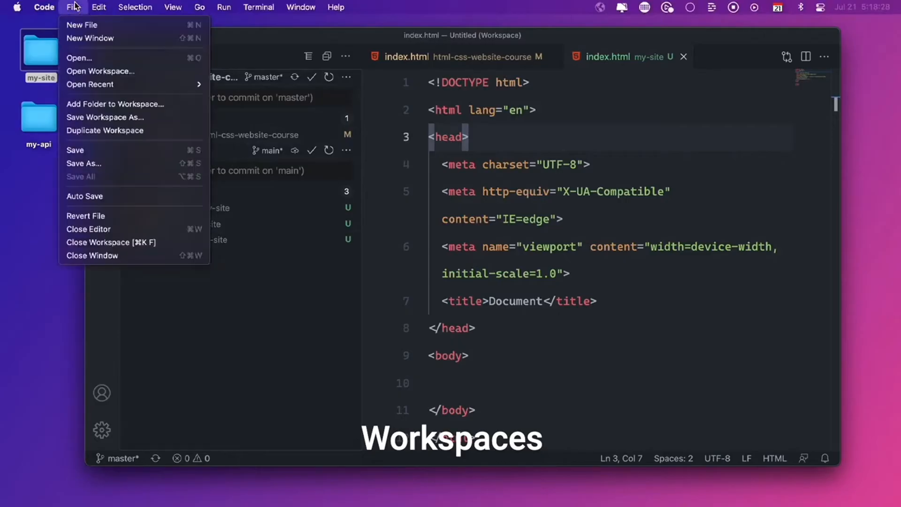
pyautogui.moveTo(99, 117)
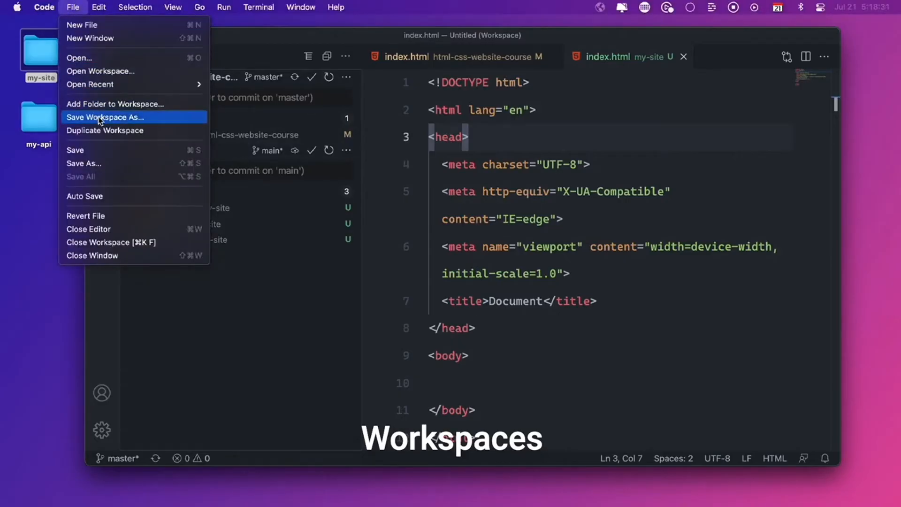
pyautogui.moveTo(134, 104)
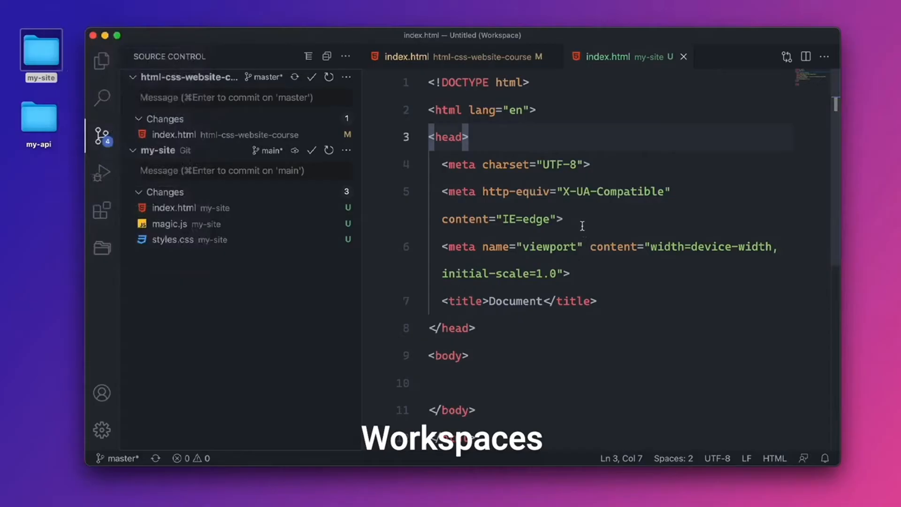
pyautogui.moveTo(243, 272)
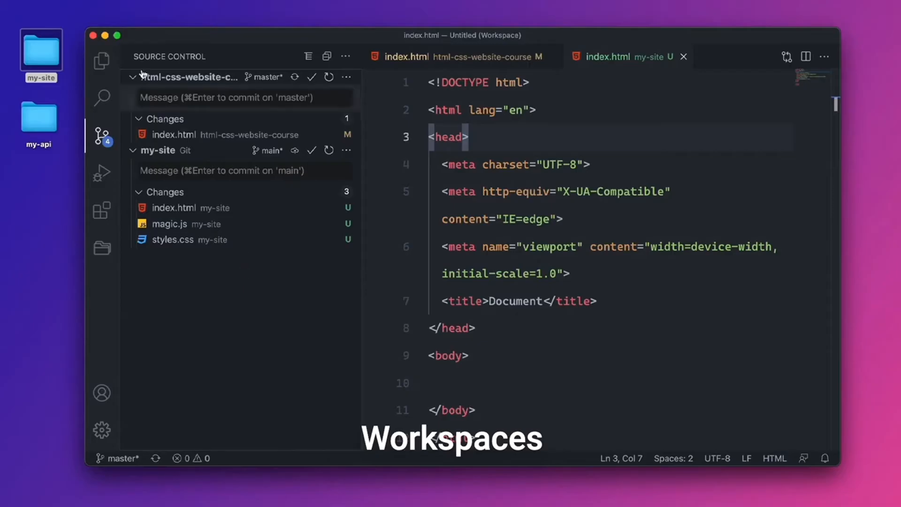
pyautogui.click(101, 58)
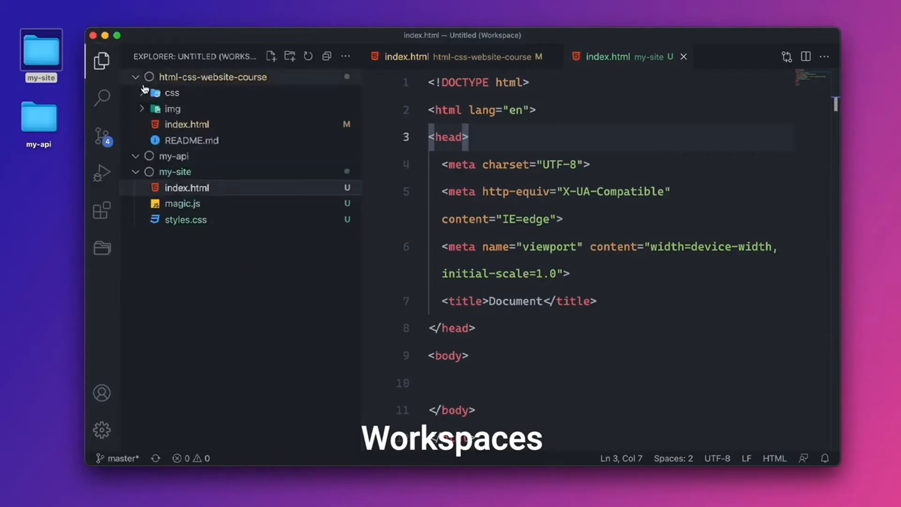
# Remove html-css-website-course and my-api from the workspace, leaving only my-site and its changes.
pyautogui.rightClick(210, 77)
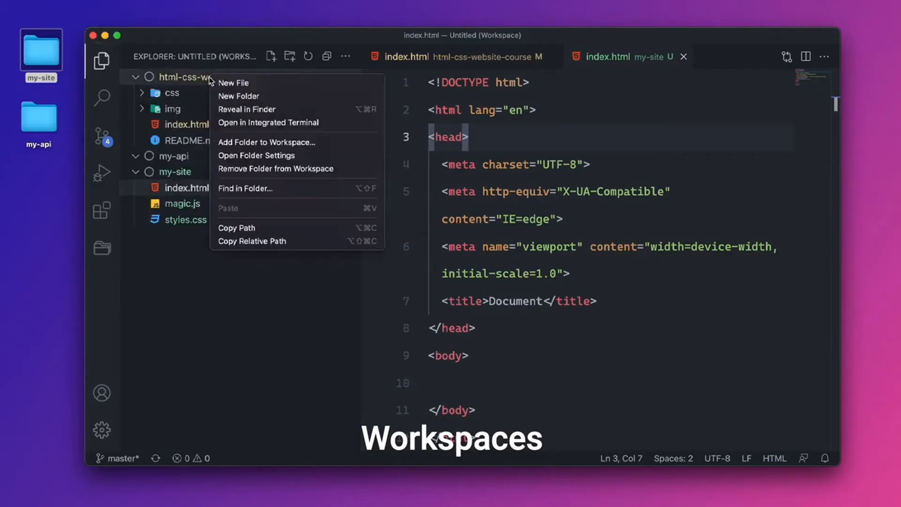
pyautogui.moveTo(270, 172)
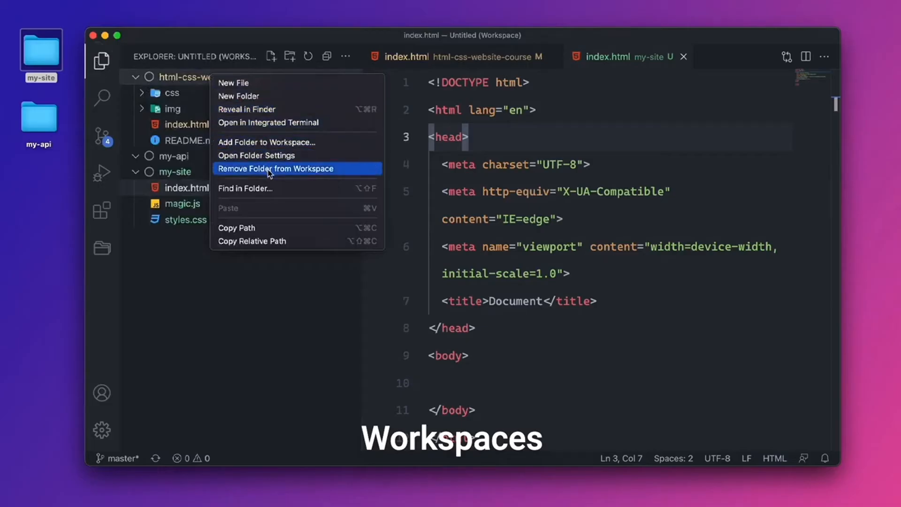
pyautogui.click(275, 169)
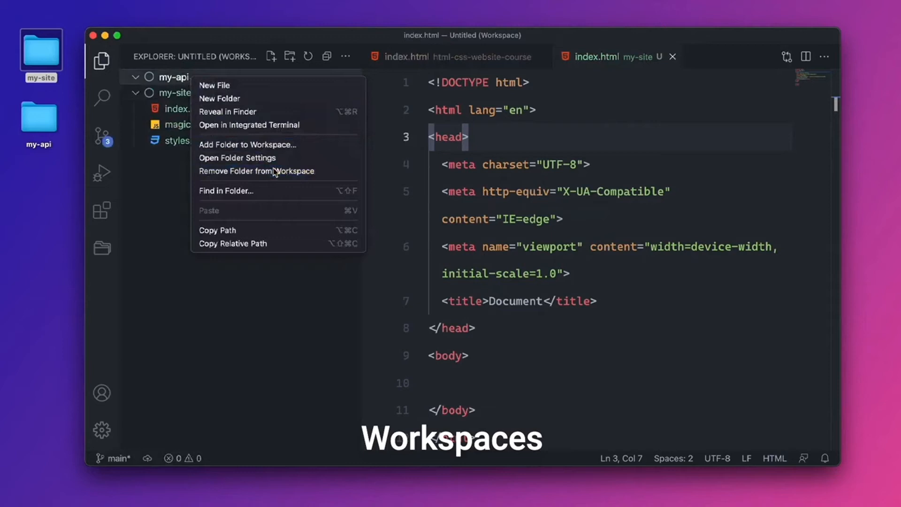
pyautogui.click(255, 170)
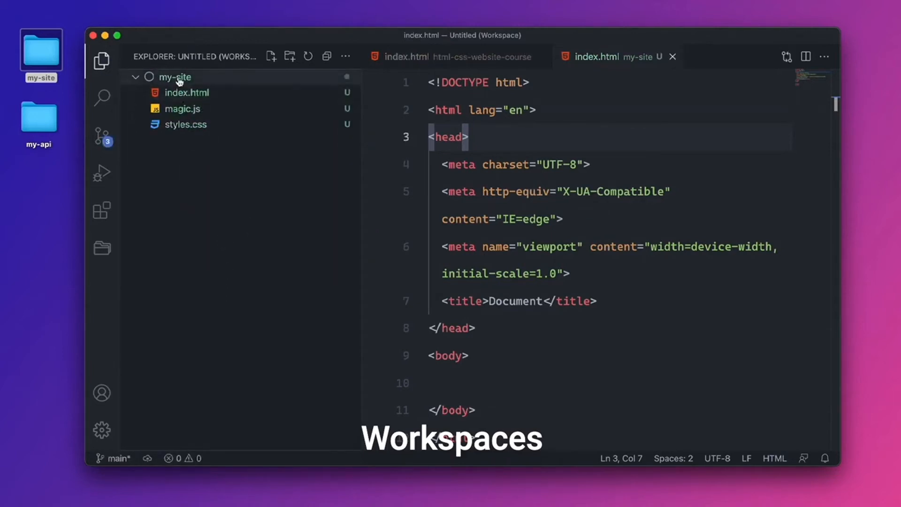
pyautogui.click(102, 141)
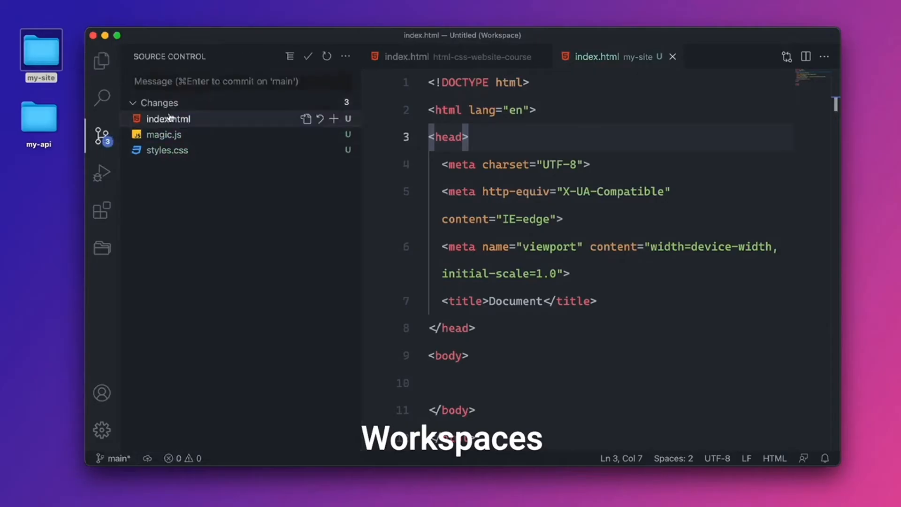
pyautogui.moveTo(185, 187)
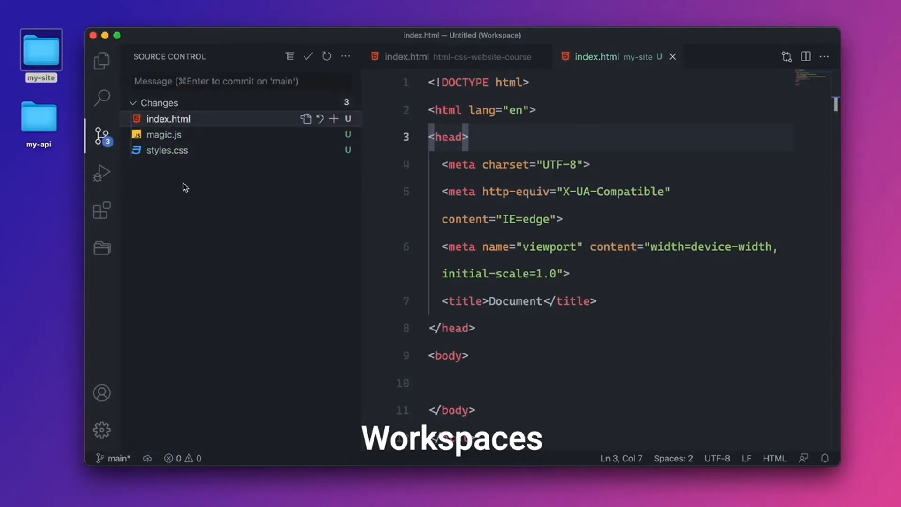
pyautogui.click(100, 58)
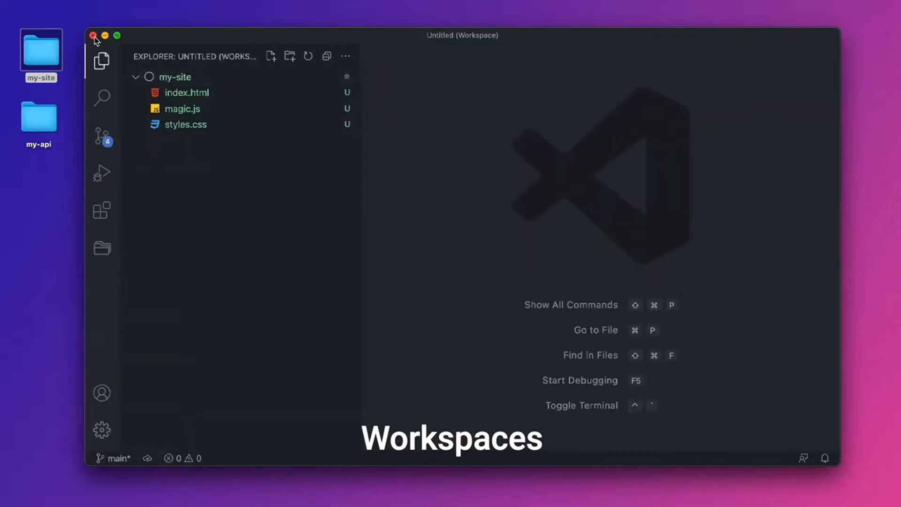
# Close the untitled workspace window without keeping its configuration.
pyautogui.click(94, 35)
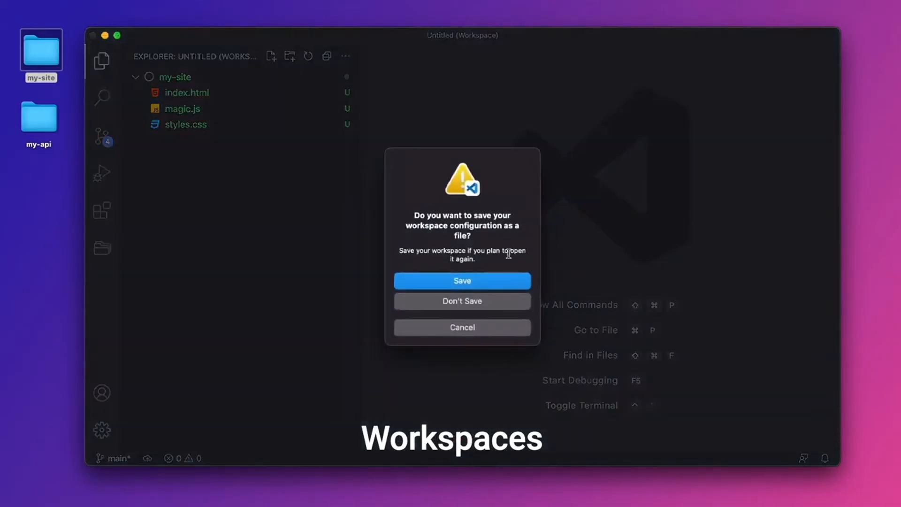
pyautogui.moveTo(499, 236)
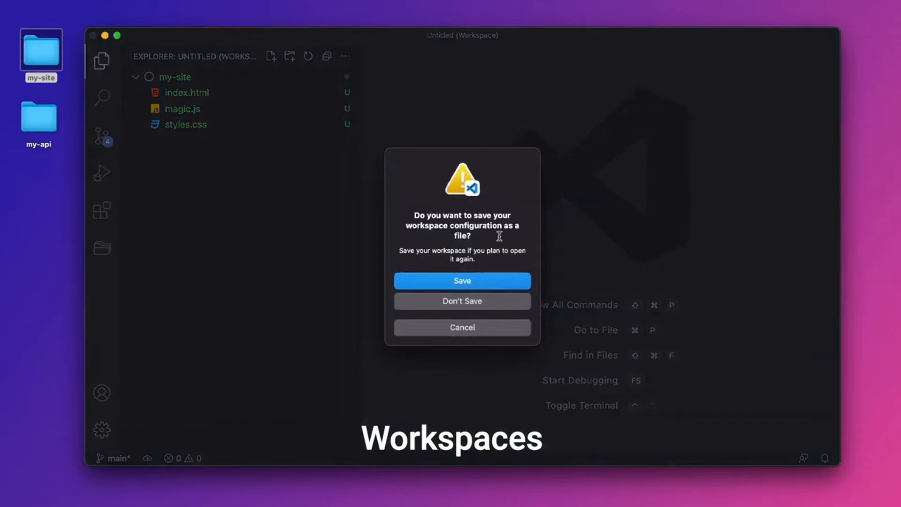
pyautogui.click(461, 300)
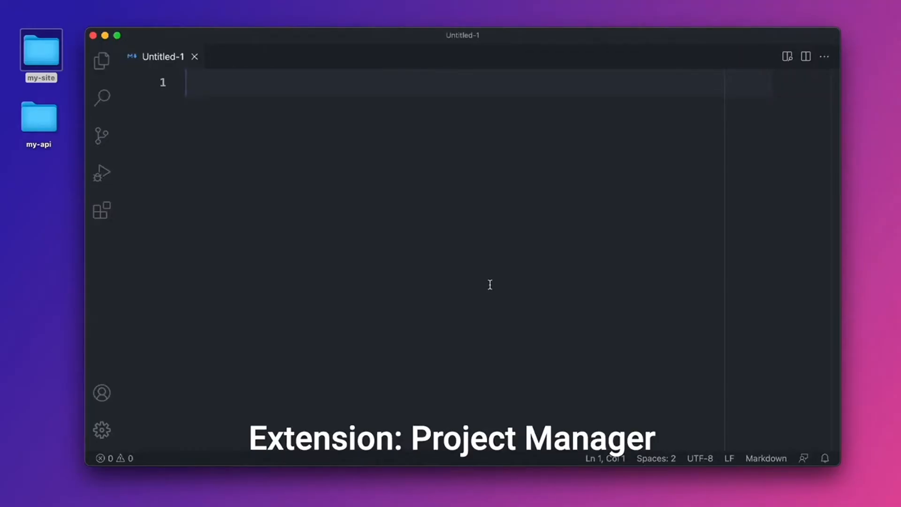
# Search the Extensions marketplace for 'project manager' to find the Project Manager extension.
pyautogui.click(101, 211)
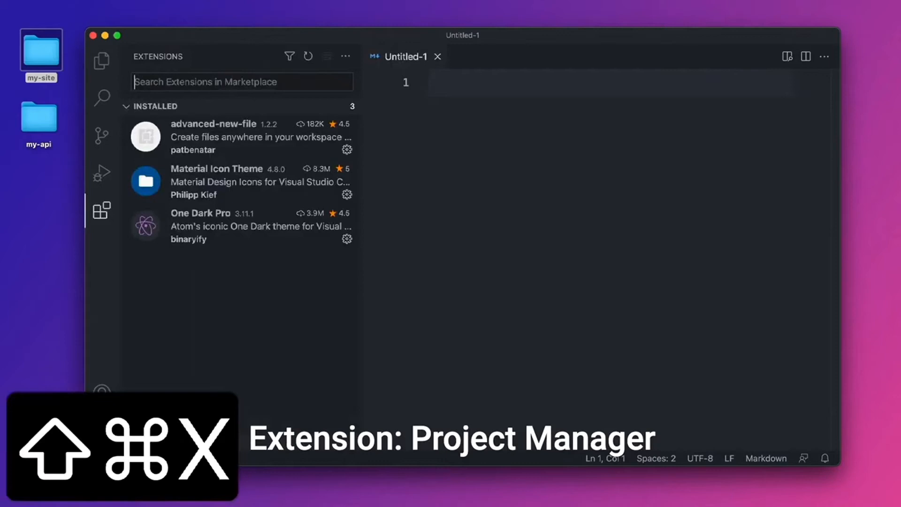
pyautogui.write('project manager')
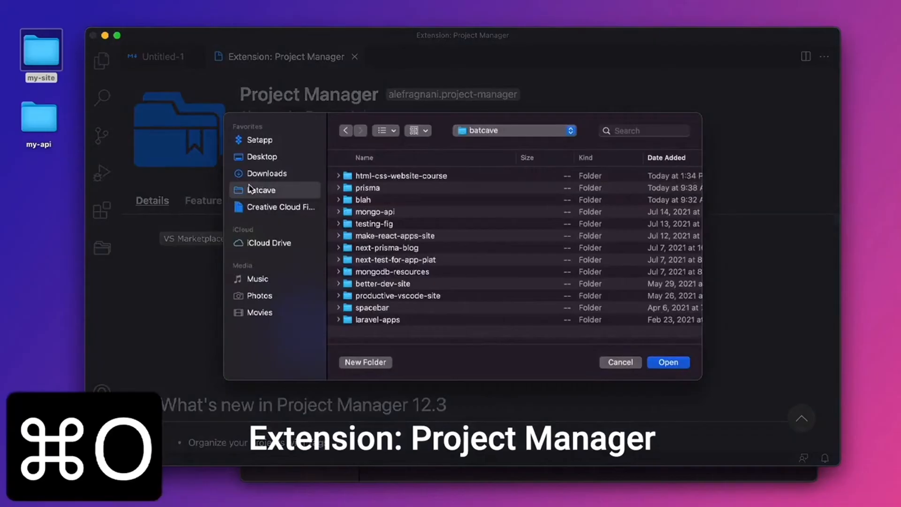
# Open the productive-vscode-site folder and show its file tree in the Explorer.
pyautogui.doubleClick(398, 295)
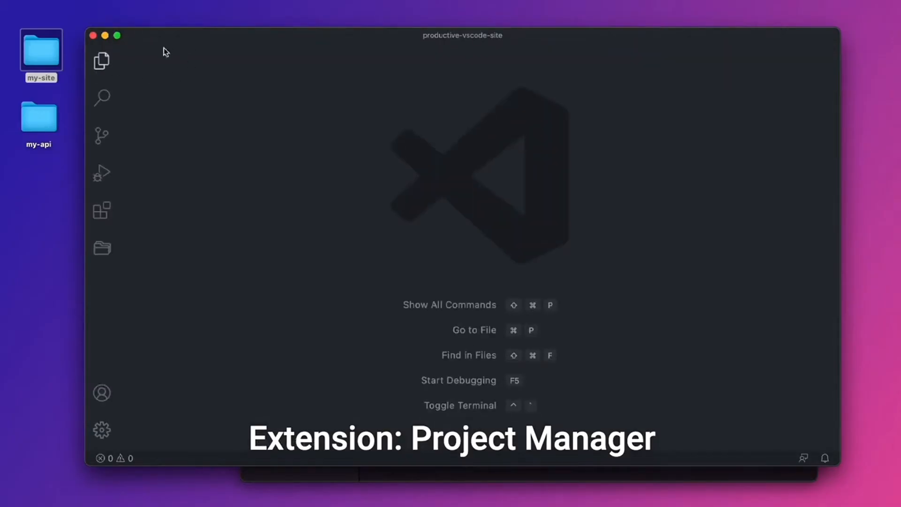
pyautogui.click(101, 60)
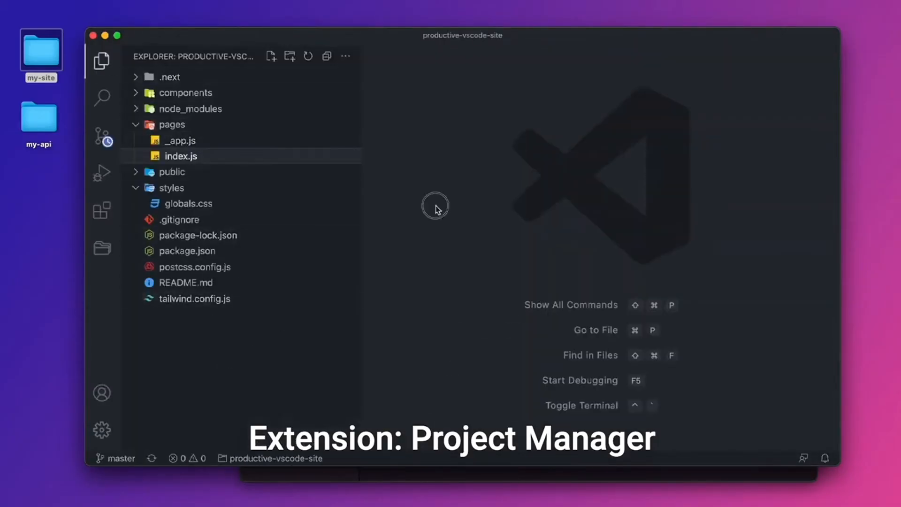
pyautogui.moveTo(438, 214)
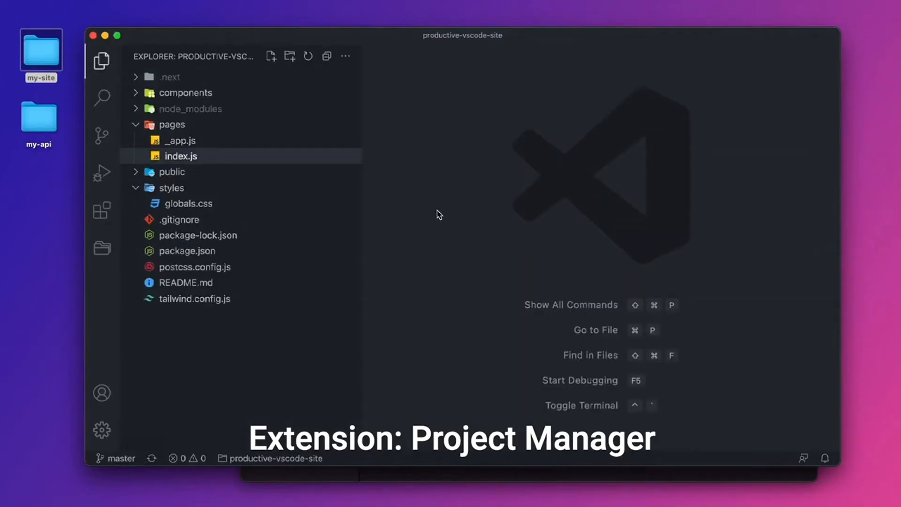
pyautogui.moveTo(436, 185)
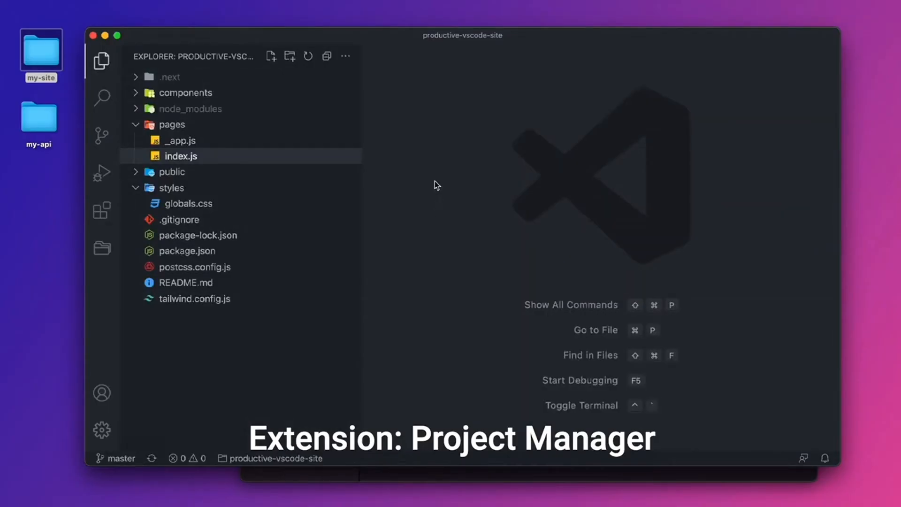
pyautogui.moveTo(428, 231)
pyautogui.write('>save project')
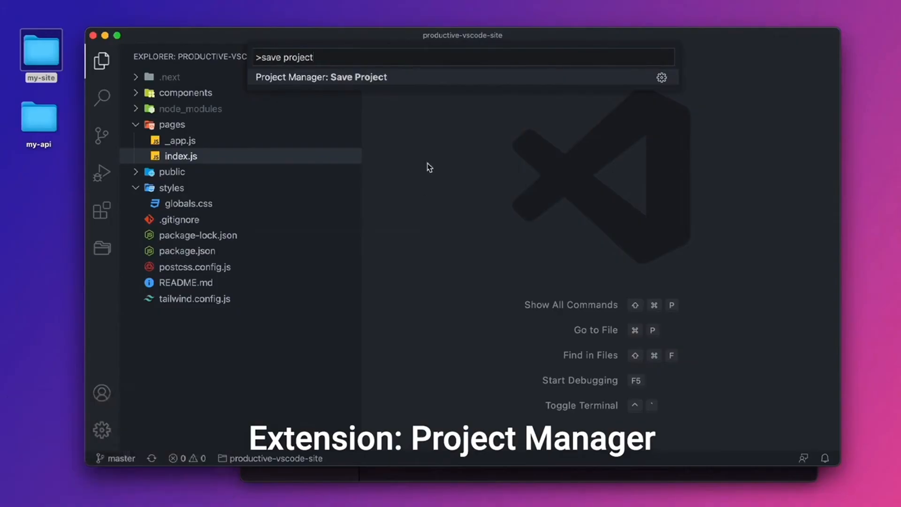
# Run Project Manager: Save Project to save productive-vscode-site as a project.
pyautogui.click(321, 77)
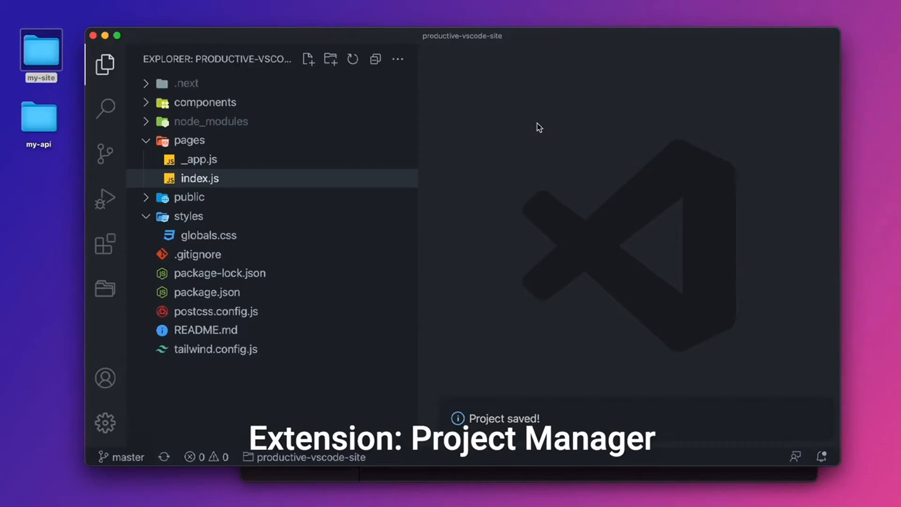
# Open the html-css-website-course folder from the batcave directory in the window.
pyautogui.press('Cmd+O')
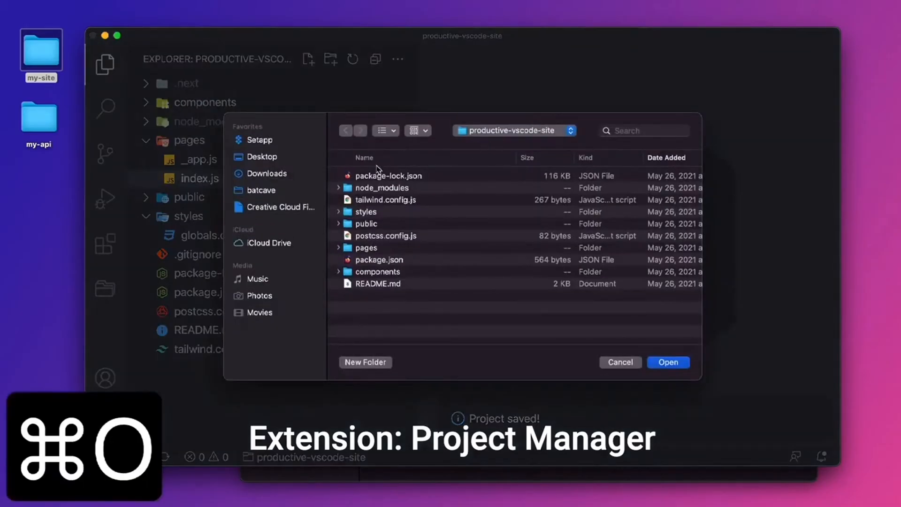
pyautogui.click(514, 130)
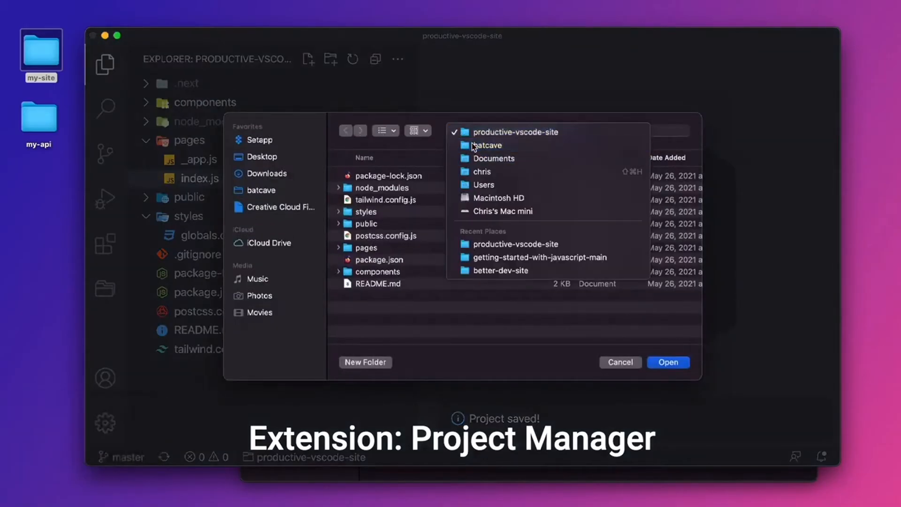
pyautogui.click(487, 144)
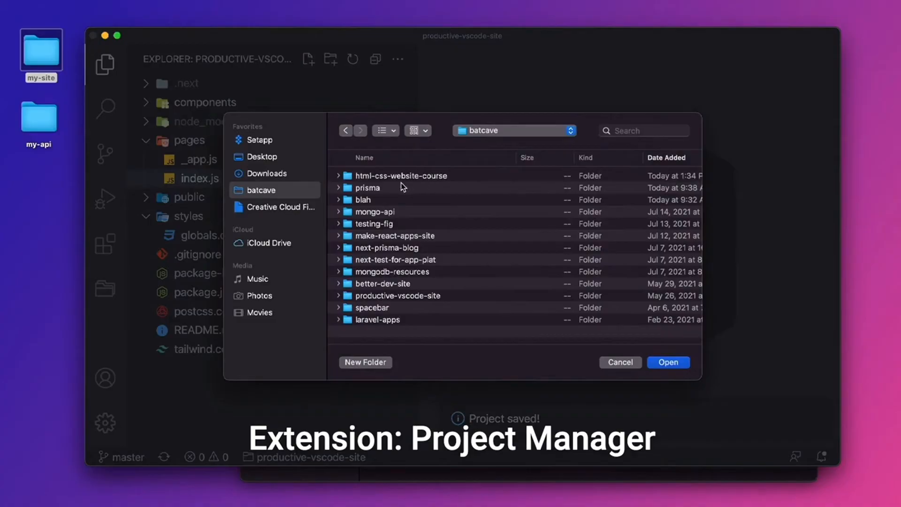
pyautogui.doubleClick(400, 175)
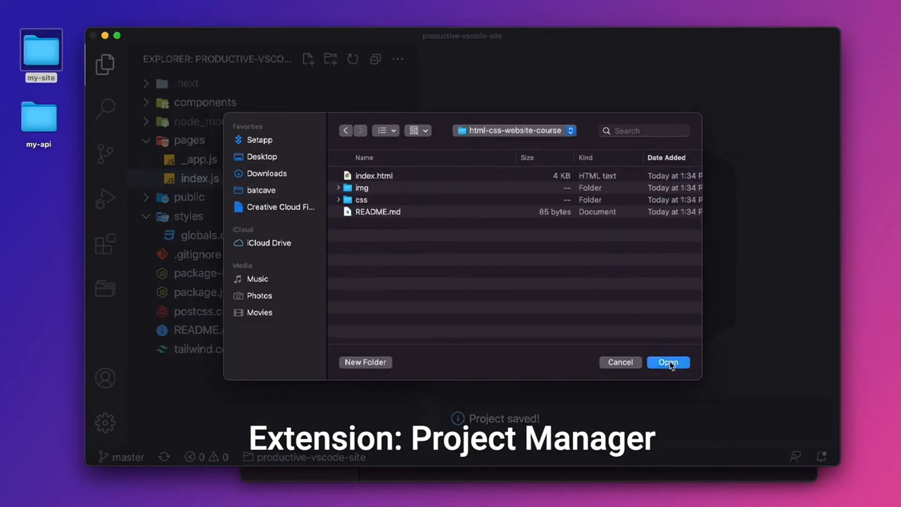
pyautogui.click(669, 363)
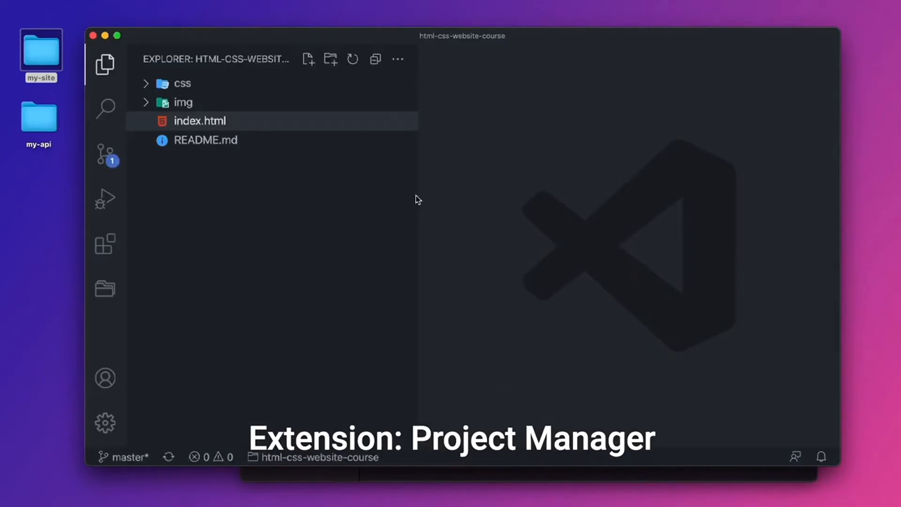
# Save html-css-website-course as a Project Manager project under its own name.
pyautogui.press('Cmd+B')
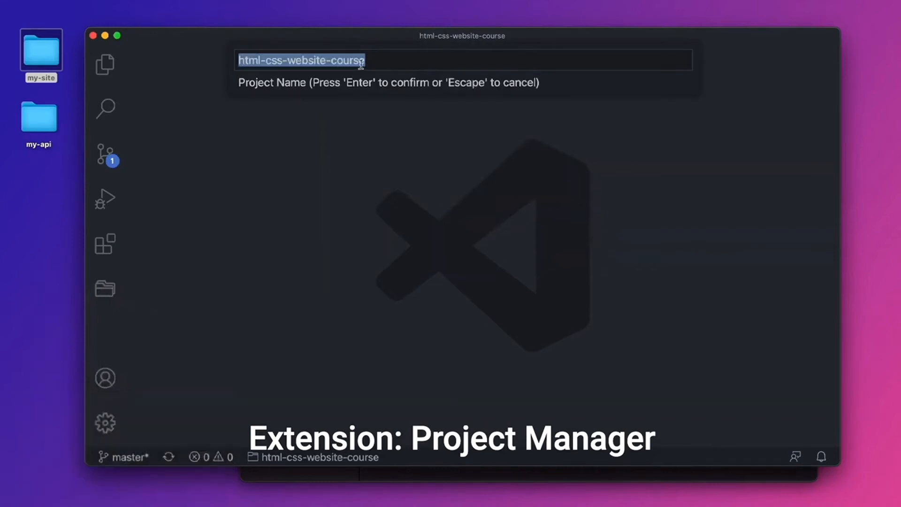
pyautogui.press('Enter')
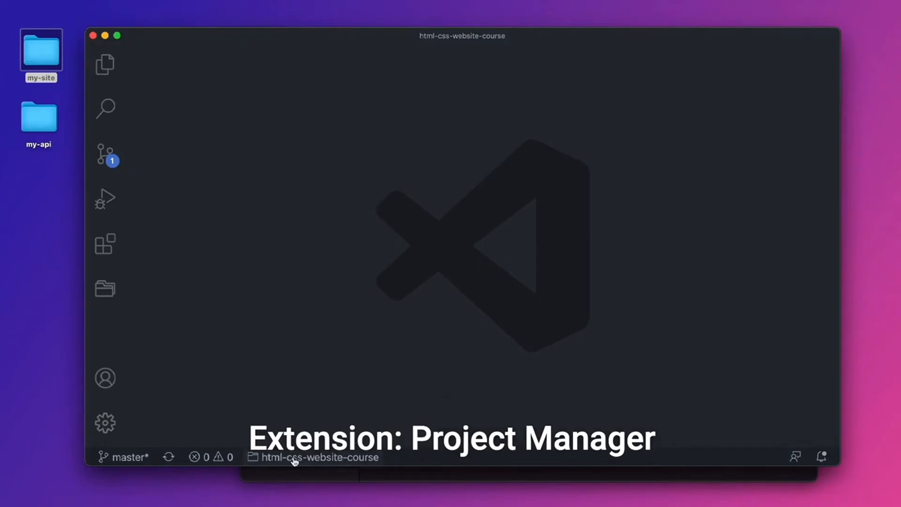
pyautogui.moveTo(296, 460)
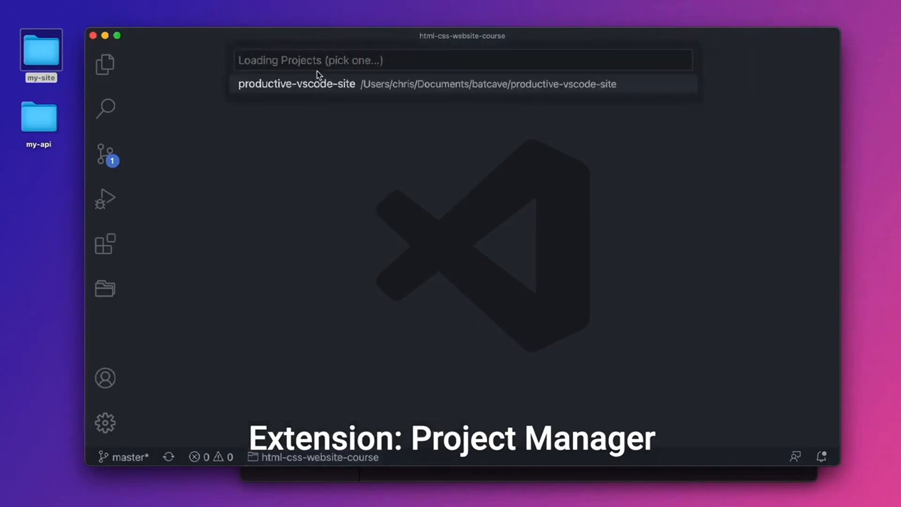
pyautogui.moveTo(406, 82)
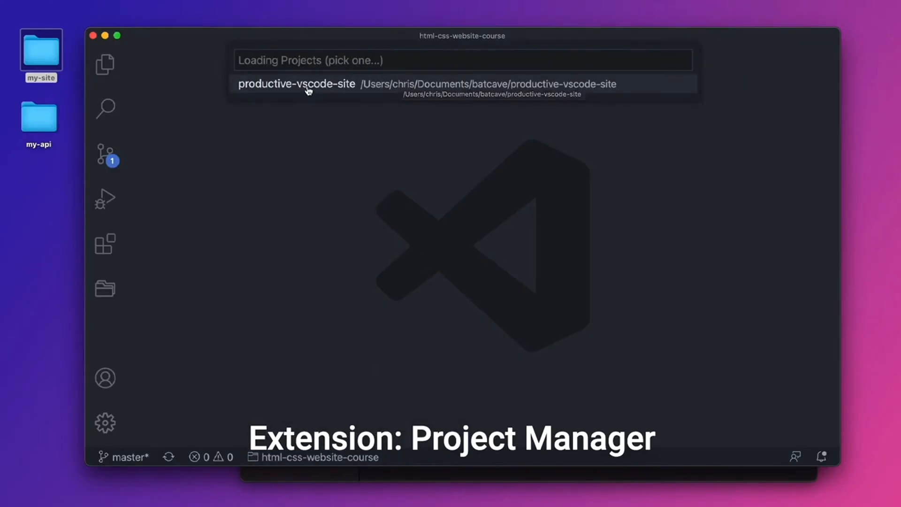
# Switch back to productive-vscode-site from the Project Manager picker.
pyautogui.click(306, 84)
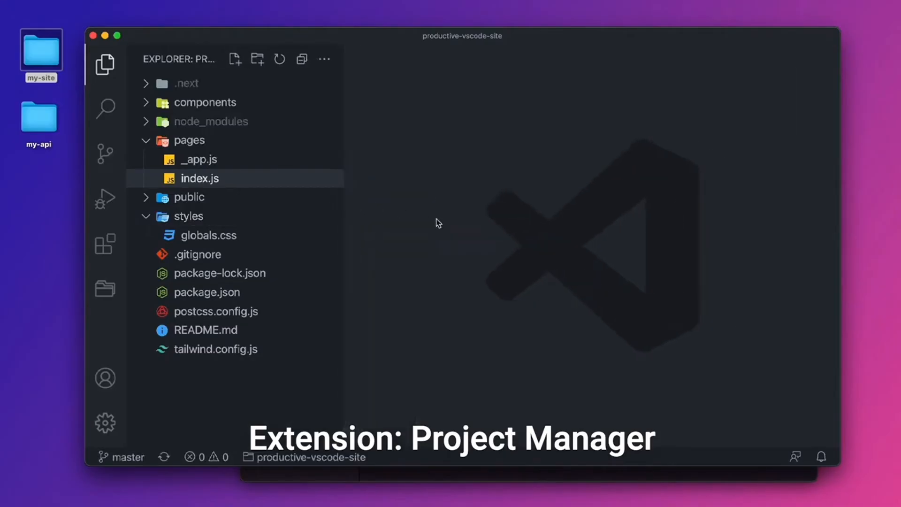
pyautogui.moveTo(319, 455)
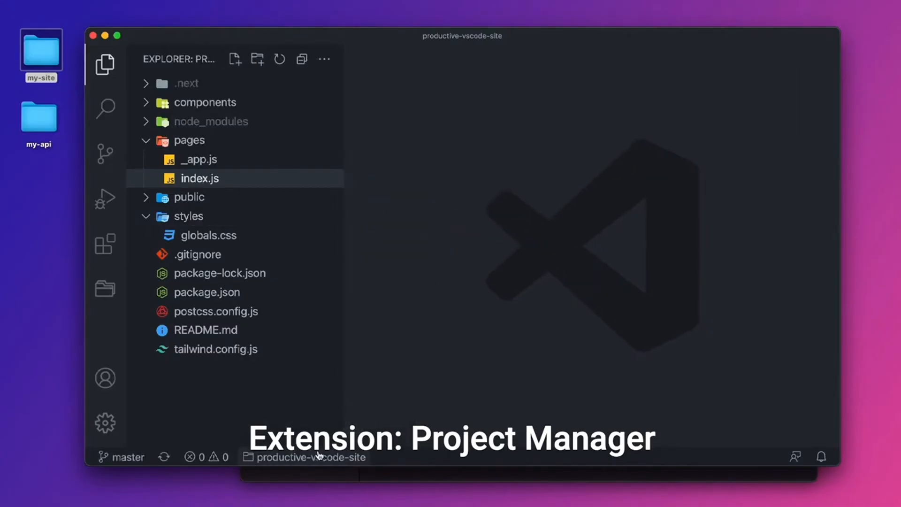
pyautogui.moveTo(435, 316)
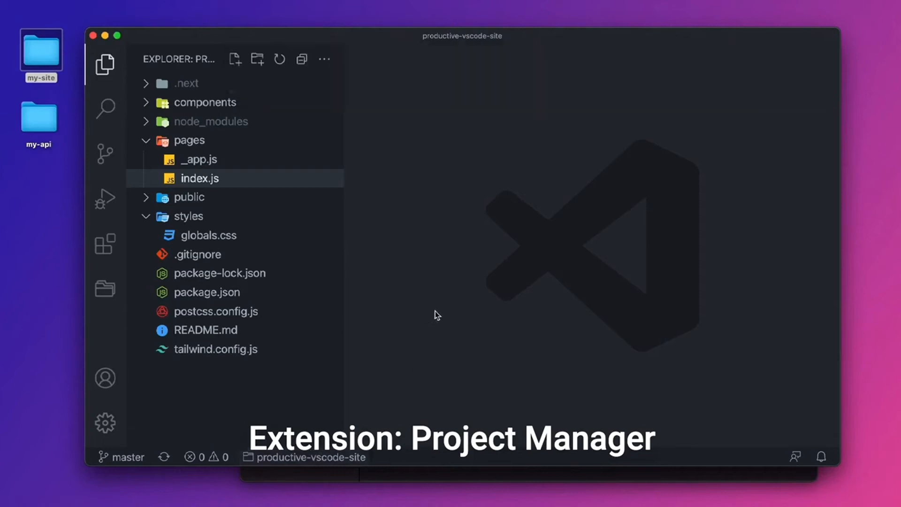
pyautogui.press('Shift+Cmd+P')
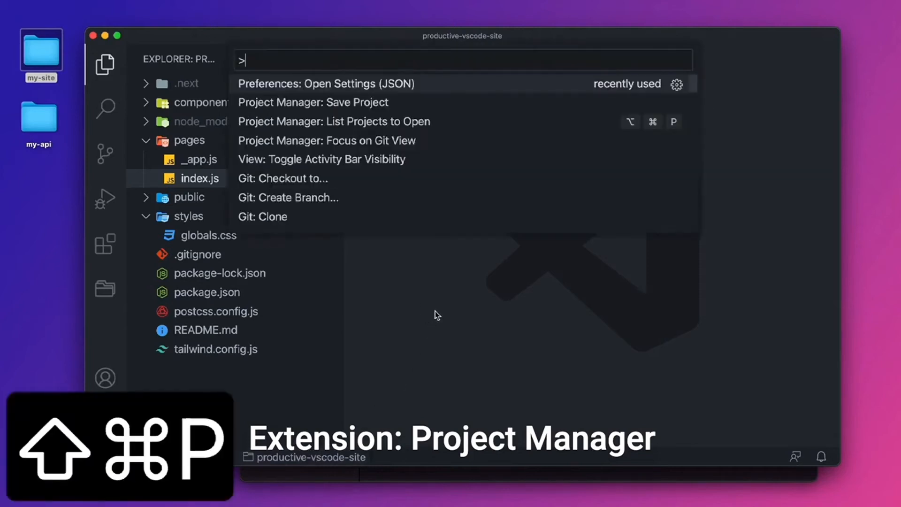
pyautogui.write('list proje')
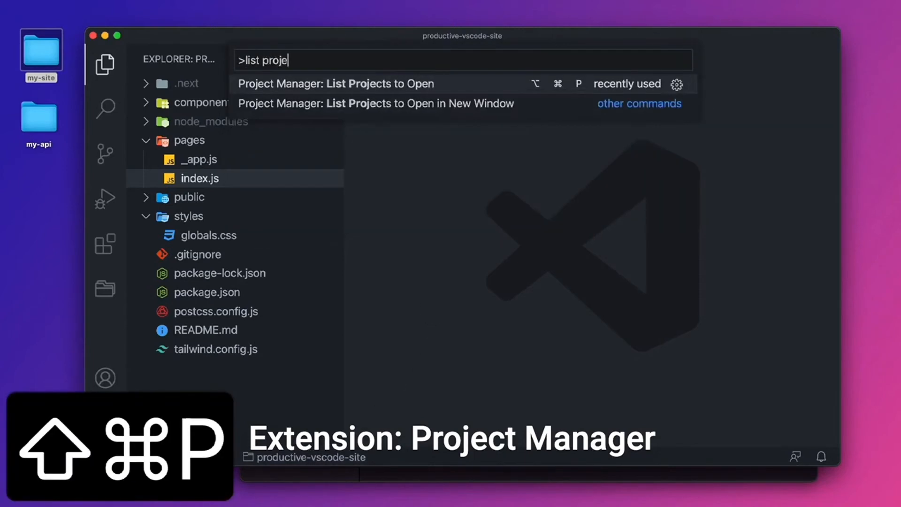
pyautogui.write('cts')
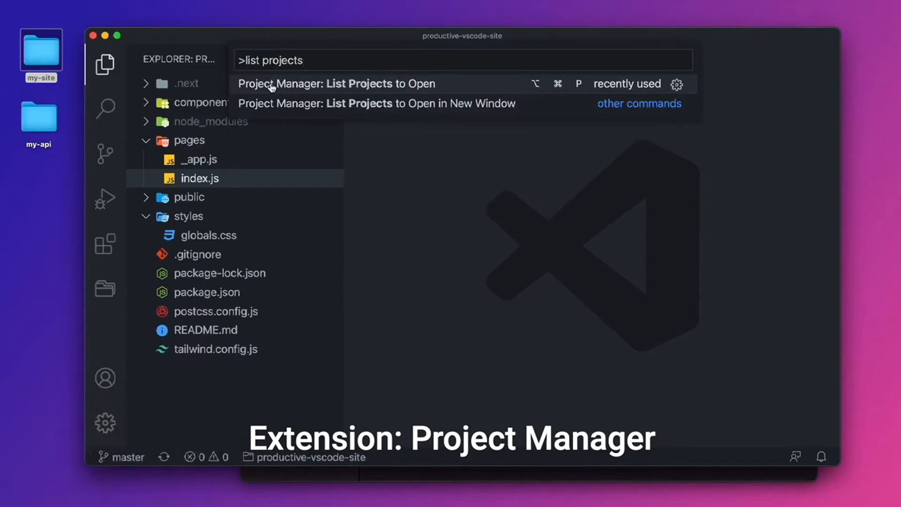
pyautogui.click(338, 84)
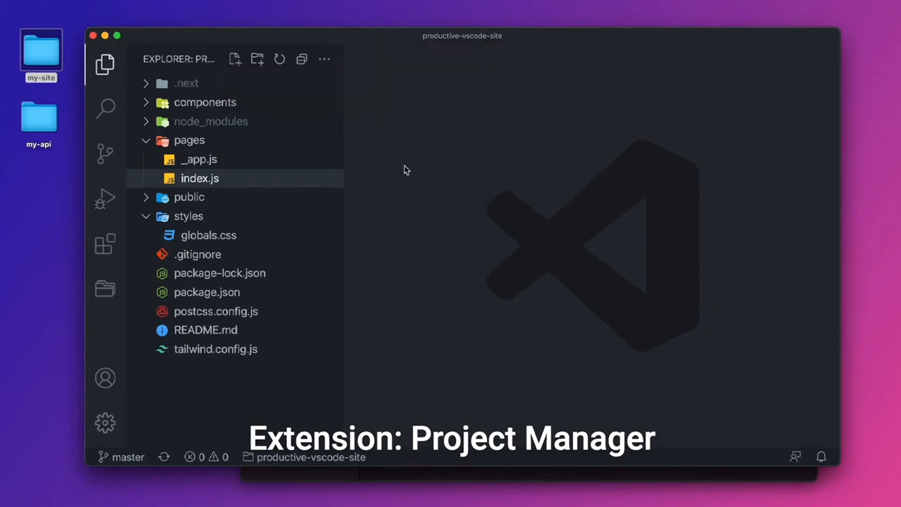
pyautogui.moveTo(411, 172)
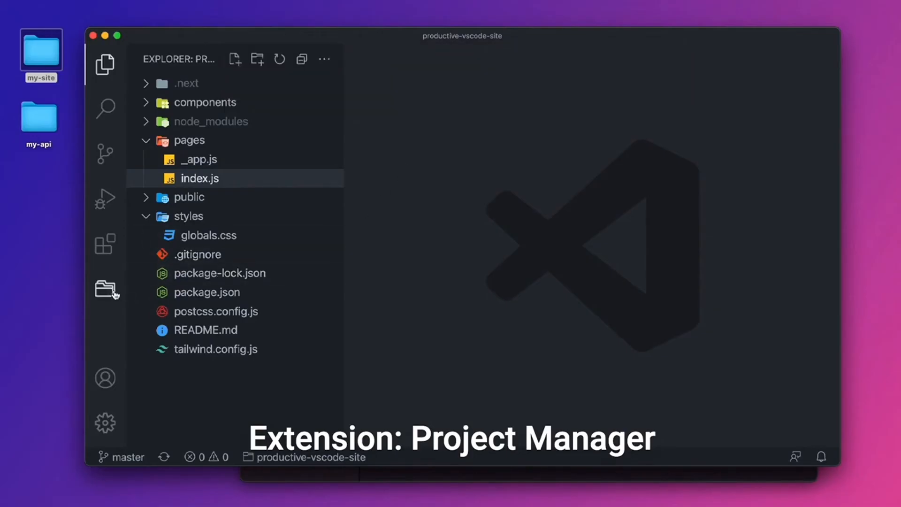
# Show the Project Manager panel with its favourites and empty Git list.
pyautogui.click(105, 289)
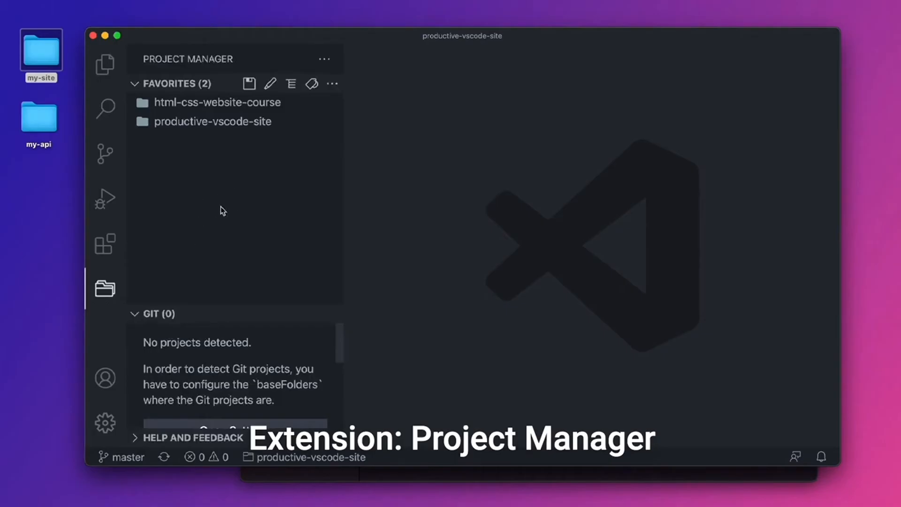
pyautogui.moveTo(195, 102)
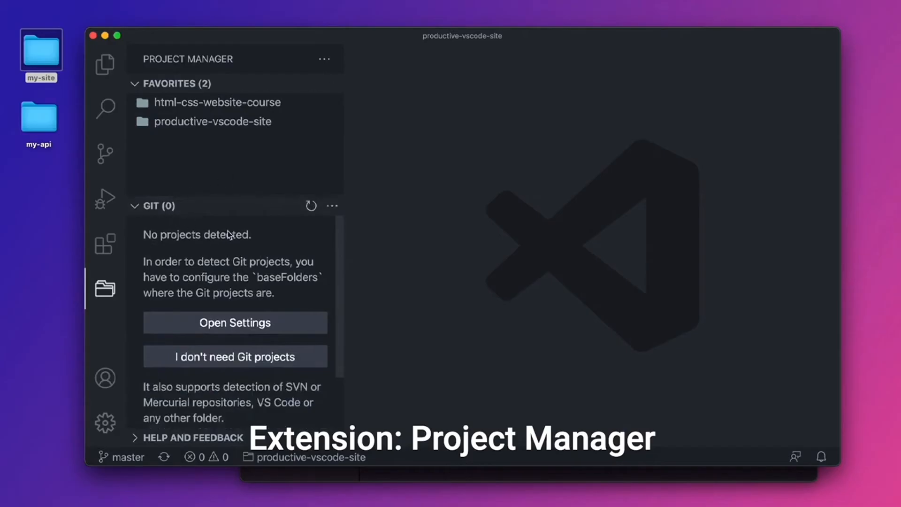
pyautogui.moveTo(356, 417)
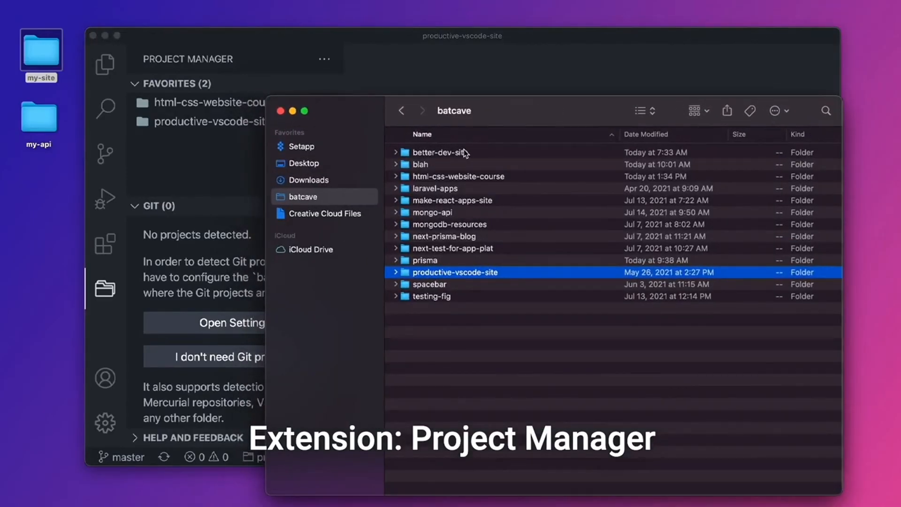
pyautogui.moveTo(363, 287)
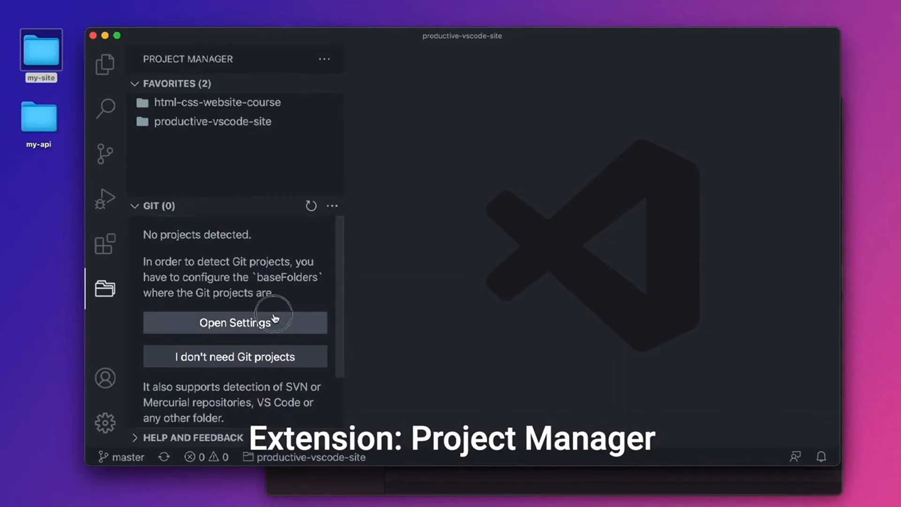
# Find the 'project manager base folders' setting in Settings.
pyautogui.click(234, 322)
pyautogui.write('b')
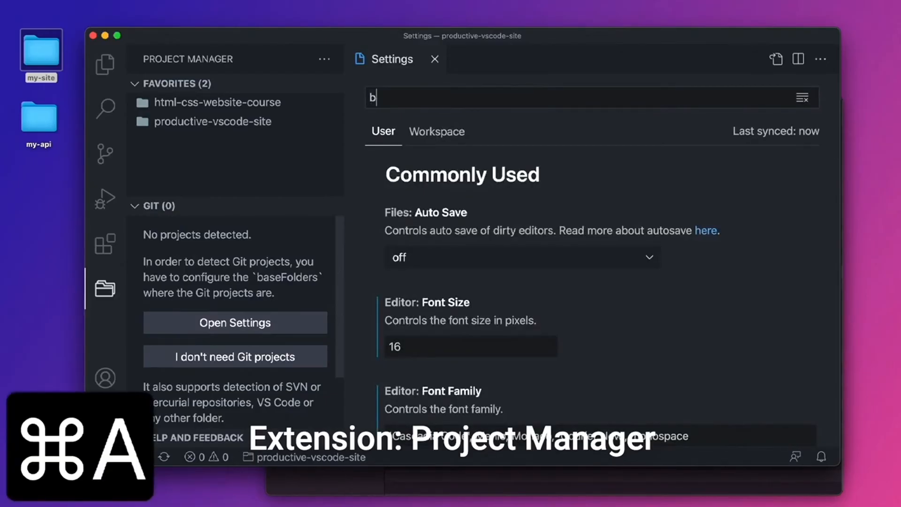
pyautogui.write('ase folders')
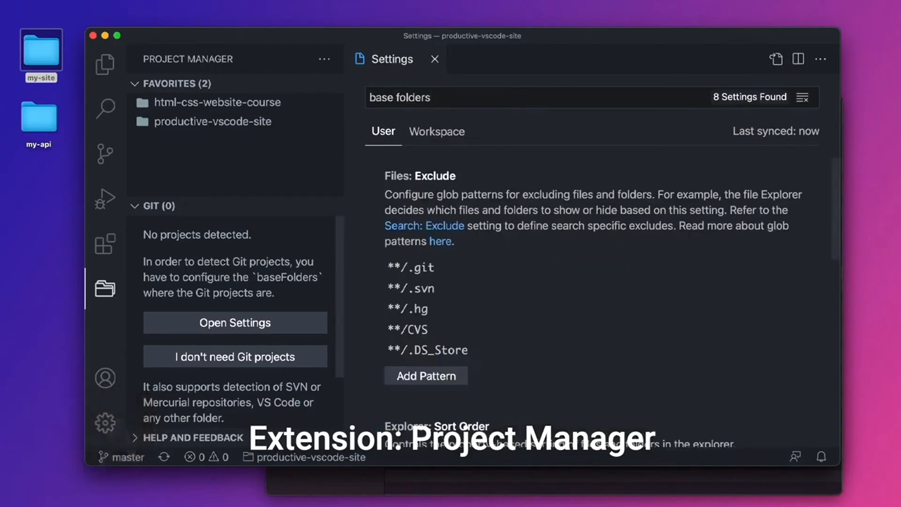
pyautogui.write('projec')
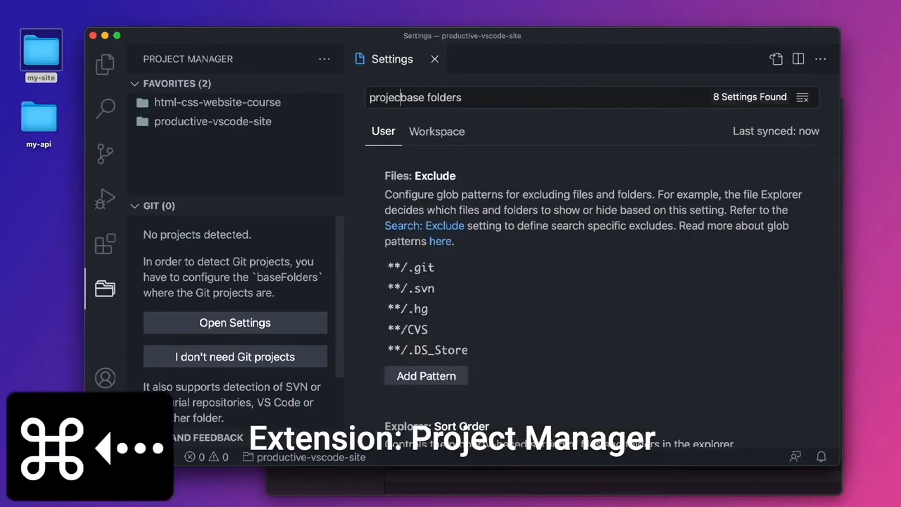
pyautogui.write('project manager base folders')
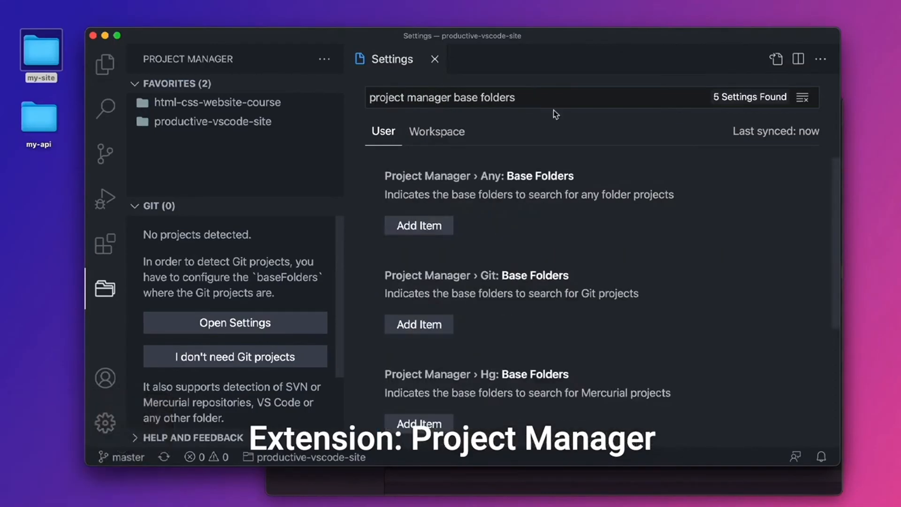
pyautogui.scroll(-3)
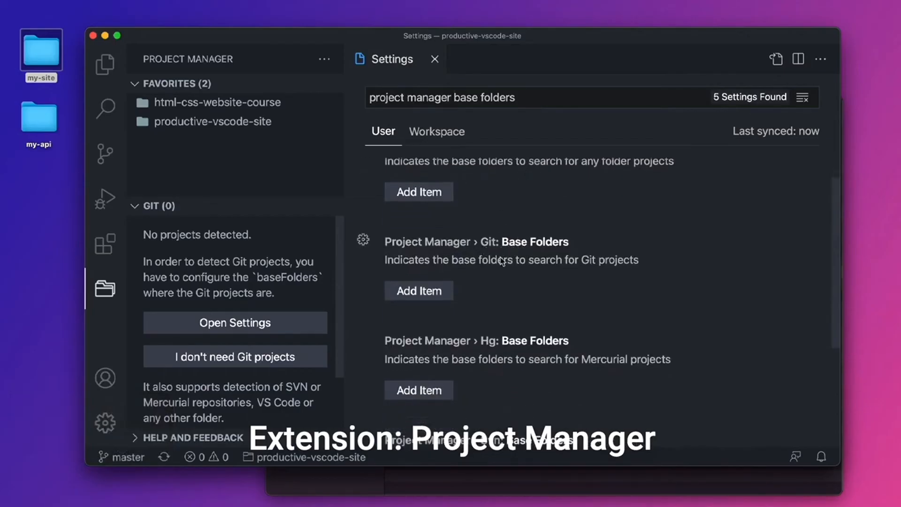
# Add /Users/chris/Documents/batcave as a Git base folder so 11 projects are detected.
pyautogui.click(418, 291)
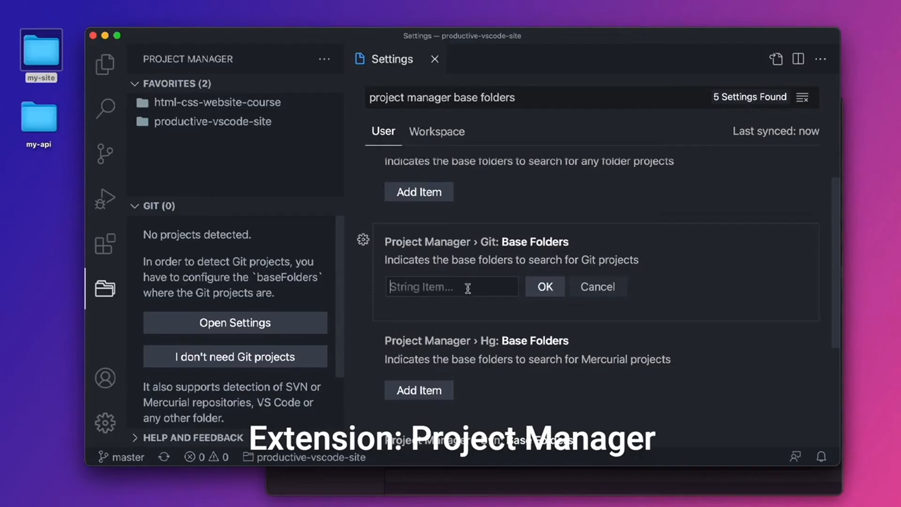
pyautogui.press('cmd+v')
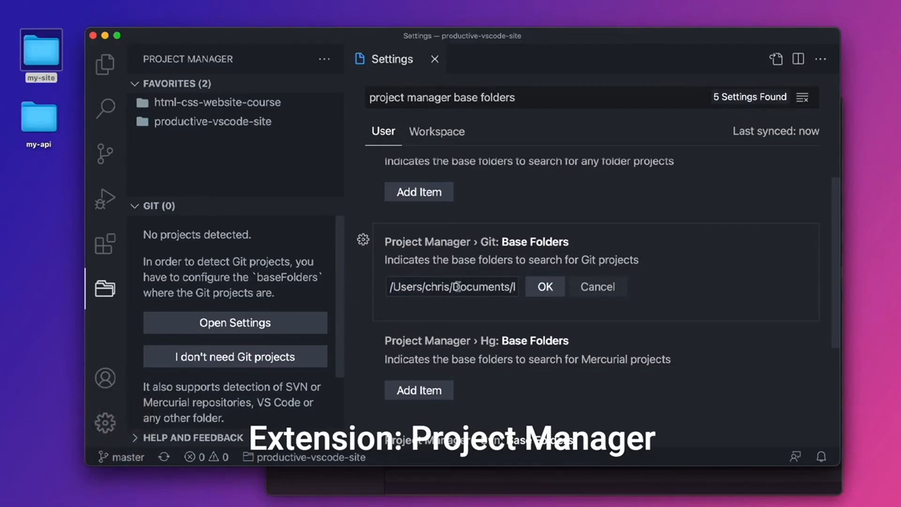
pyautogui.write('batcave')
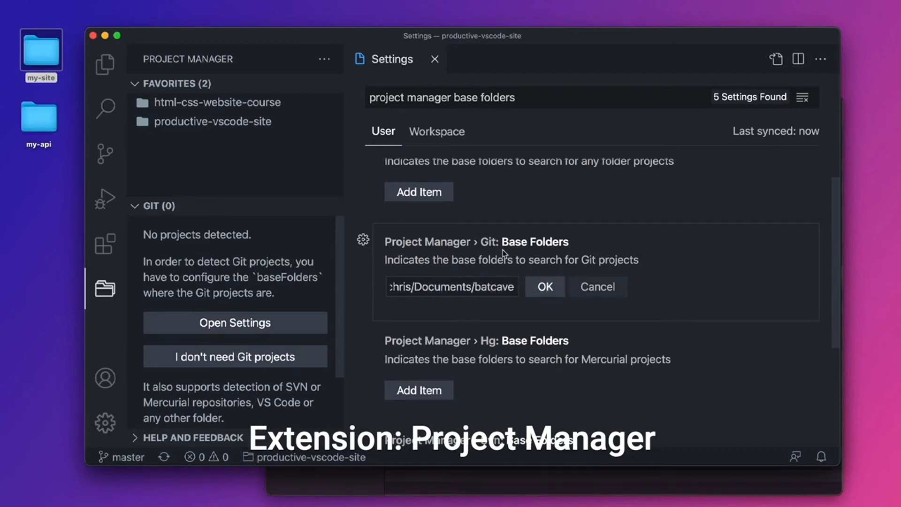
pyautogui.click(545, 286)
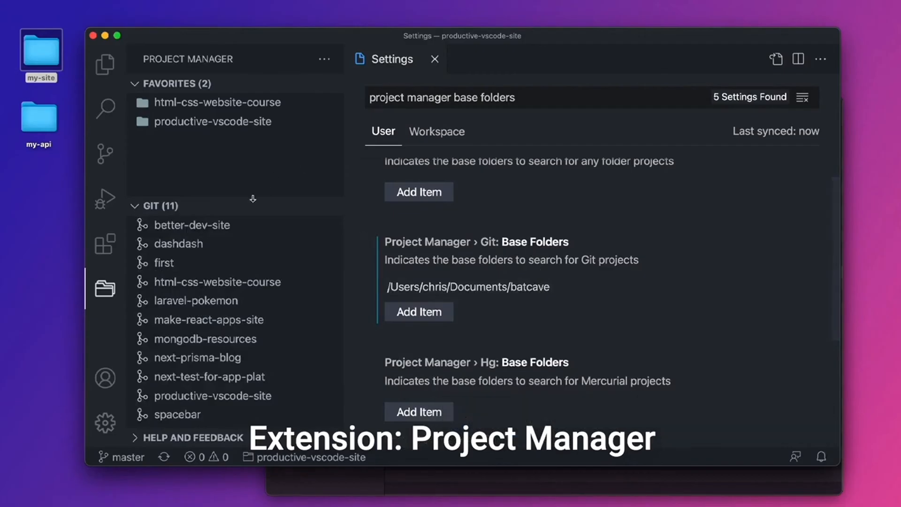
pyautogui.moveTo(178, 212)
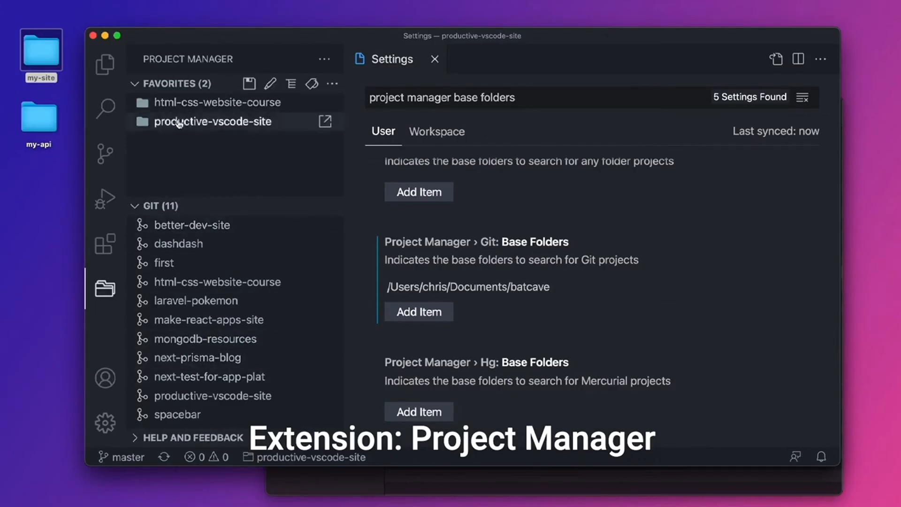
pyautogui.moveTo(224, 247)
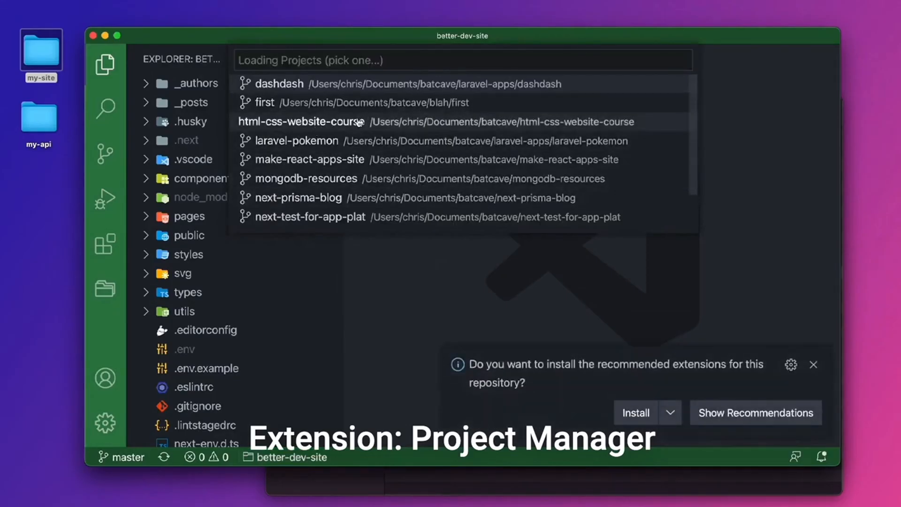
# Dismiss the project picker and hide the side panel in the better-dev-site window.
pyautogui.press('Escape')
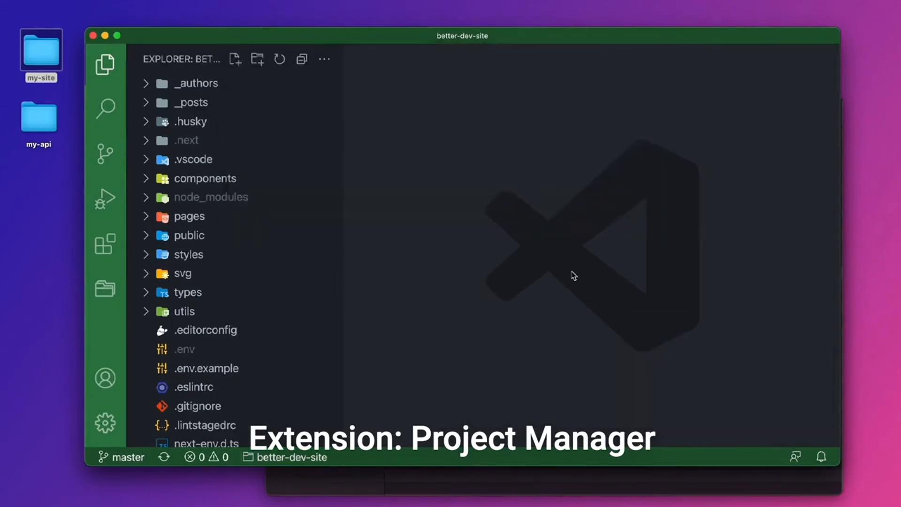
pyautogui.press('Cmd+b')
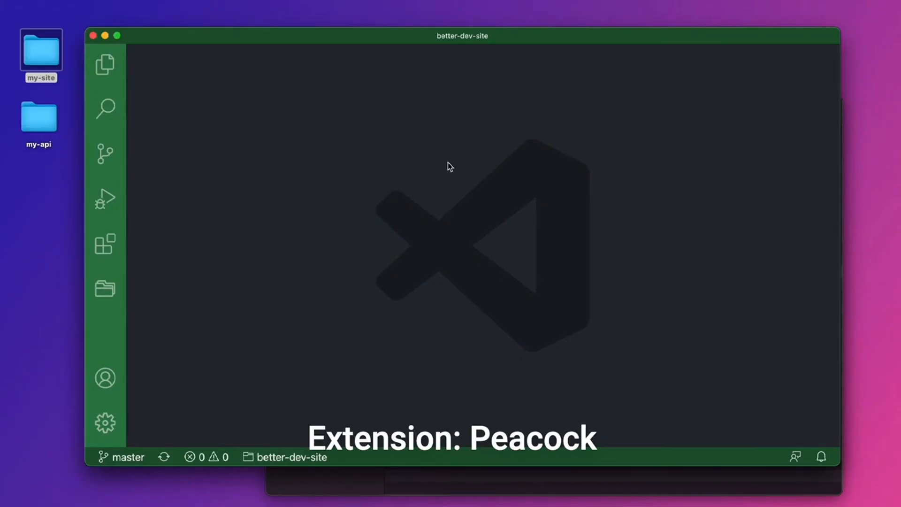
pyautogui.moveTo(770, 48)
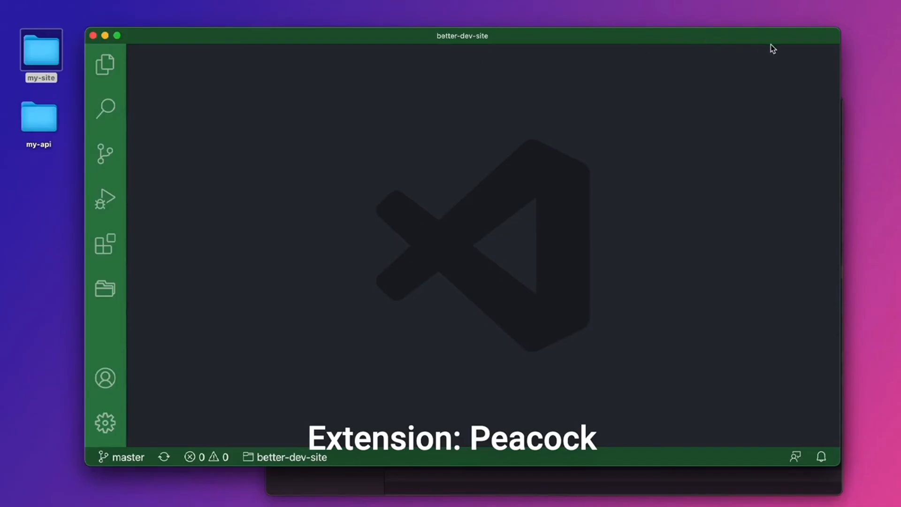
pyautogui.moveTo(284, 28)
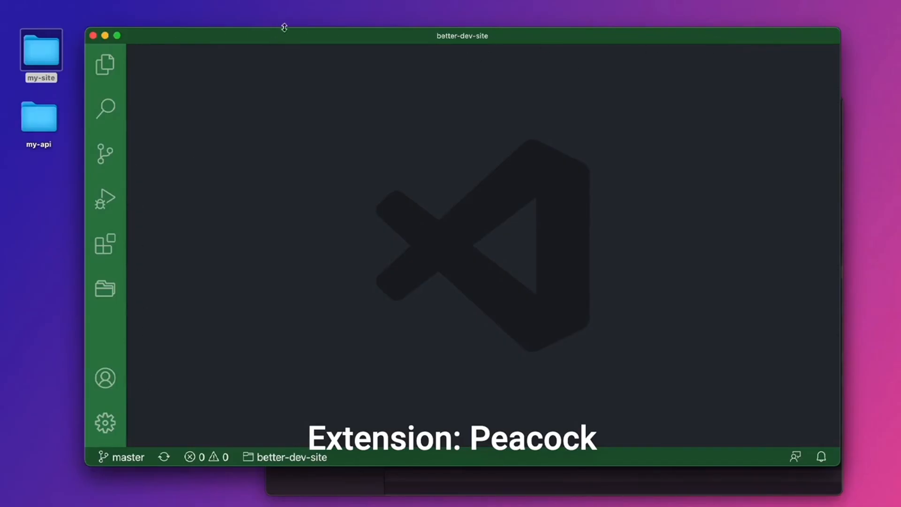
pyautogui.moveTo(392, 420)
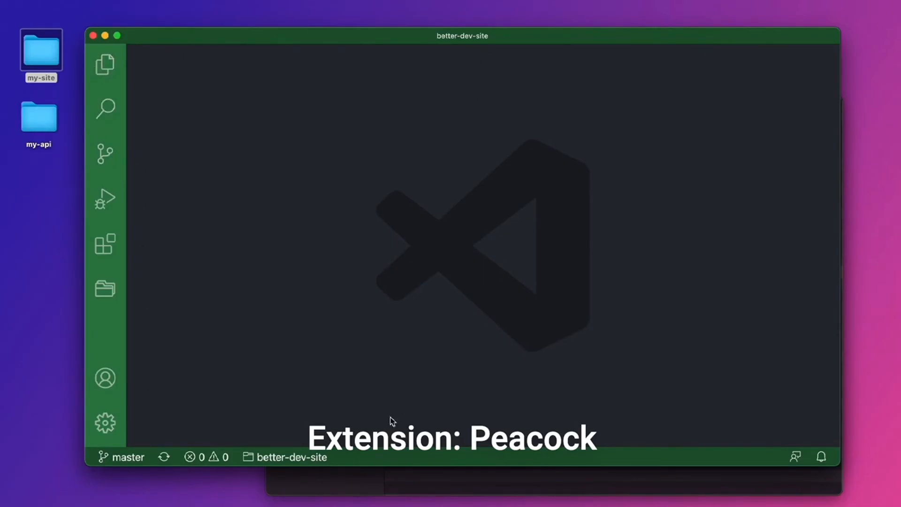
pyautogui.moveTo(341, 223)
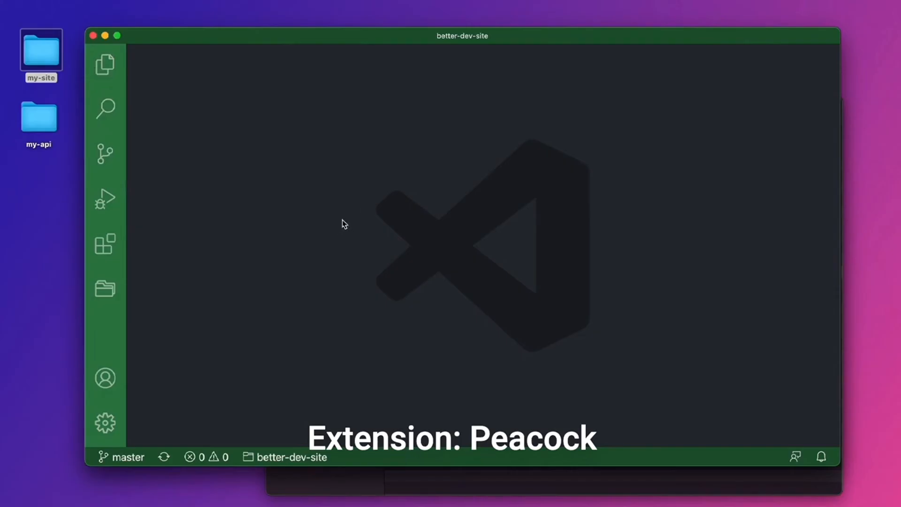
pyautogui.click(105, 244)
pyautogui.write('peacock')
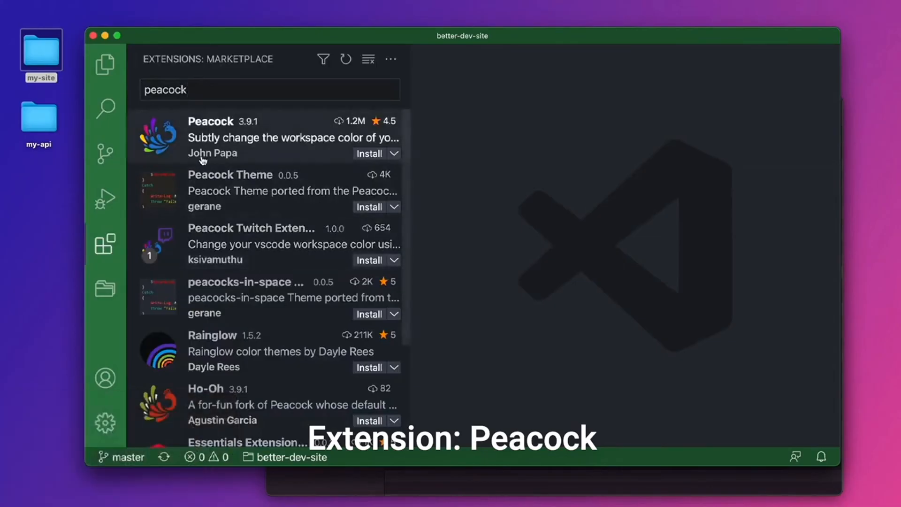
# Enable the Peacock extension and search the Command Palette for its 'peacock' commands.
pyautogui.click(210, 121)
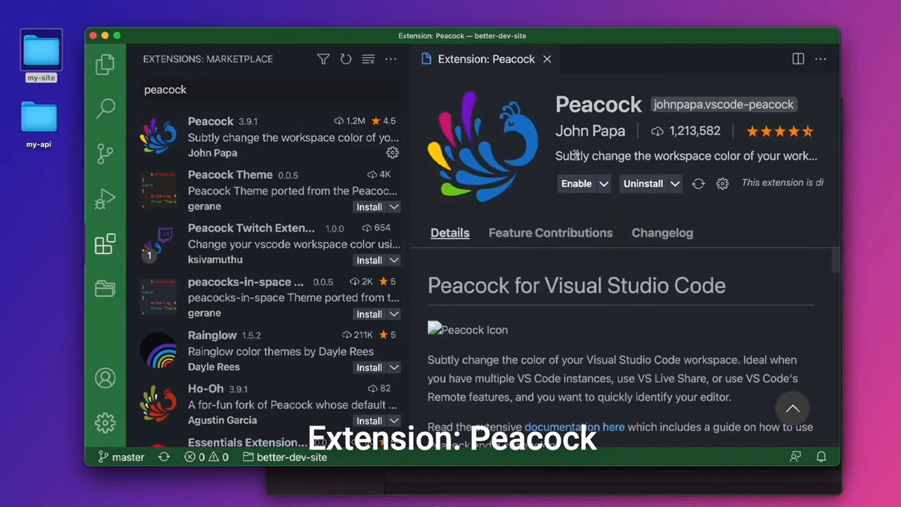
pyautogui.click(576, 184)
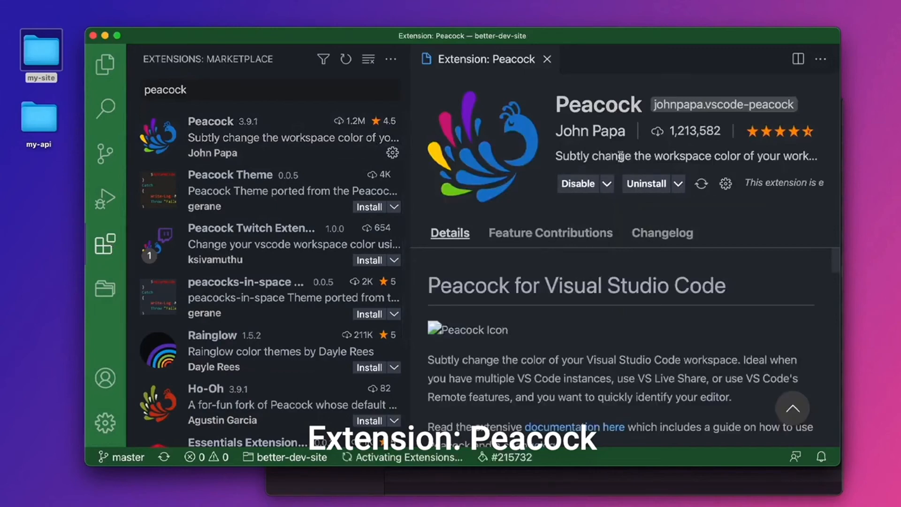
pyautogui.press('Cmd+B')
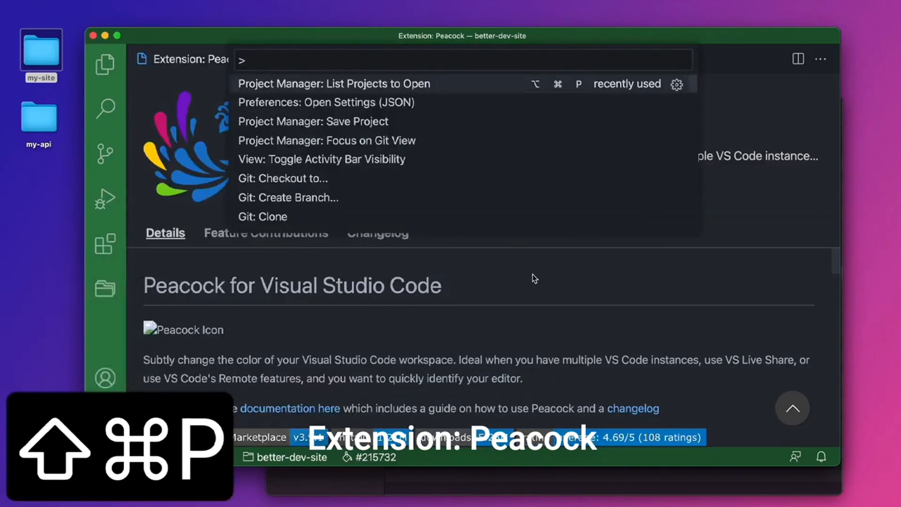
pyautogui.write('peacock')
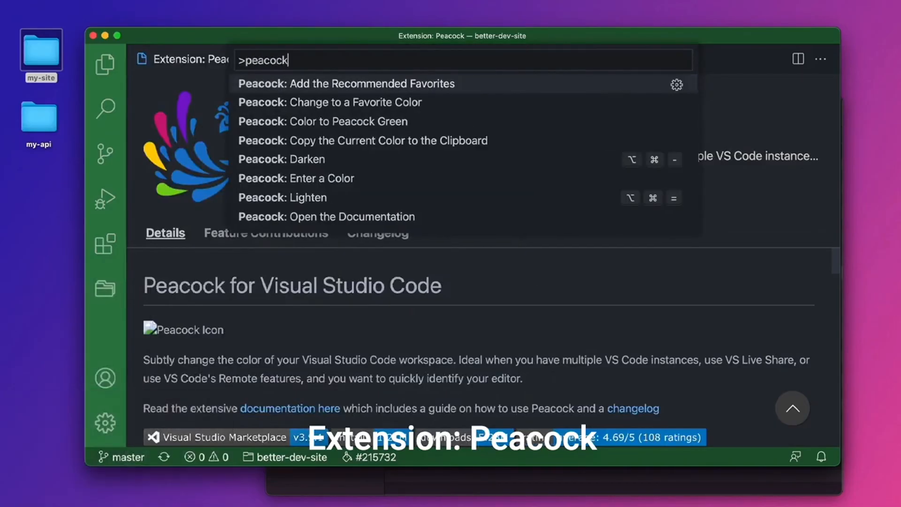
pyautogui.moveTo(373, 86)
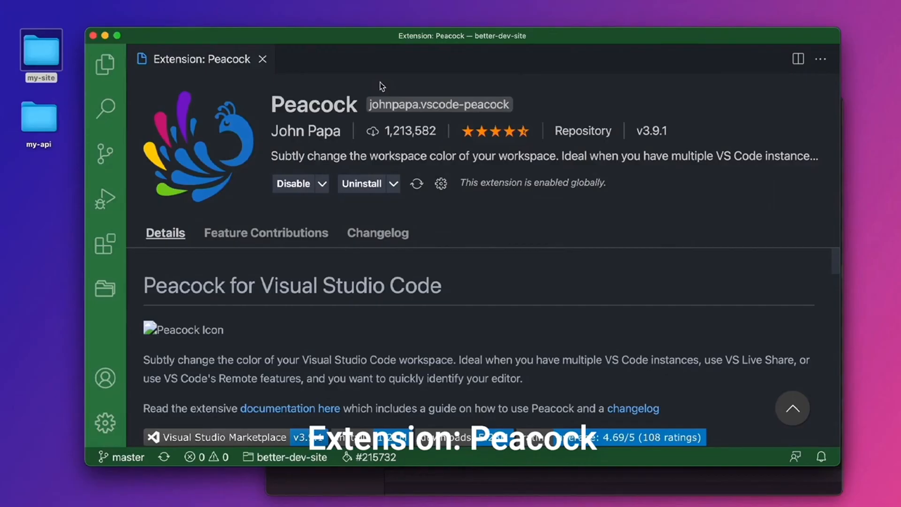
pyautogui.moveTo(493, 159)
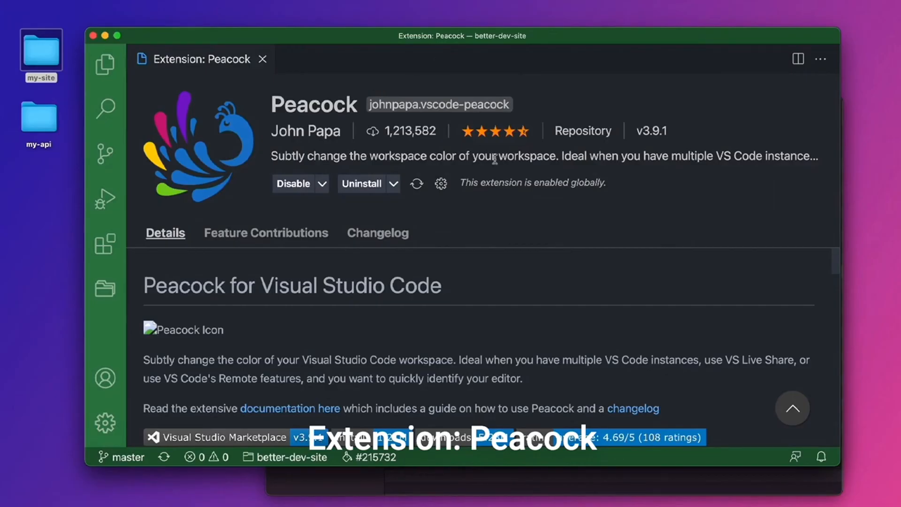
# Run Peacock: Change to a Favorite Color and apply 'Something Different' purple #832561.
pyautogui.press('Shift+Cmd+P')
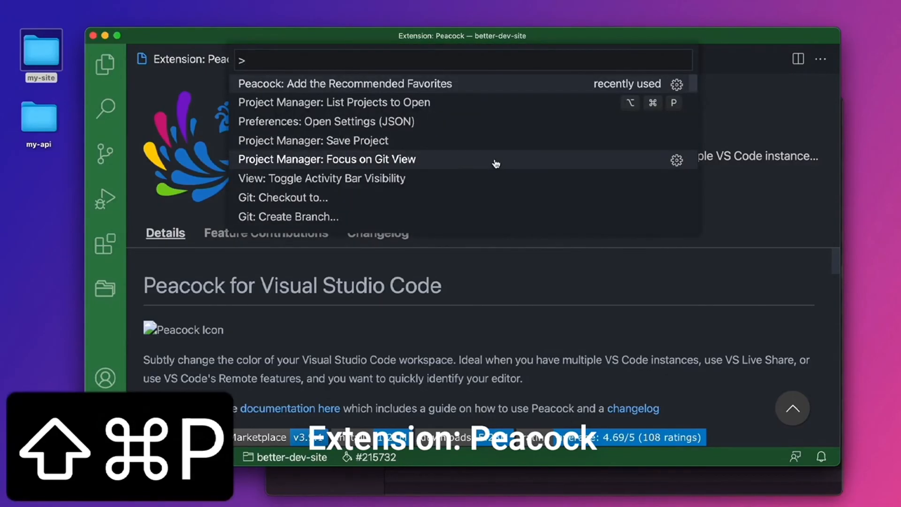
pyautogui.write('peacock')
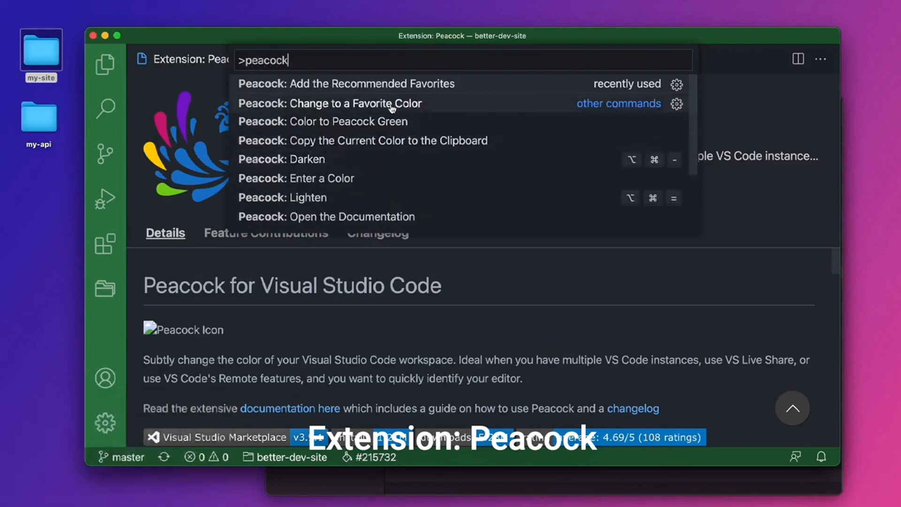
pyautogui.click(356, 103)
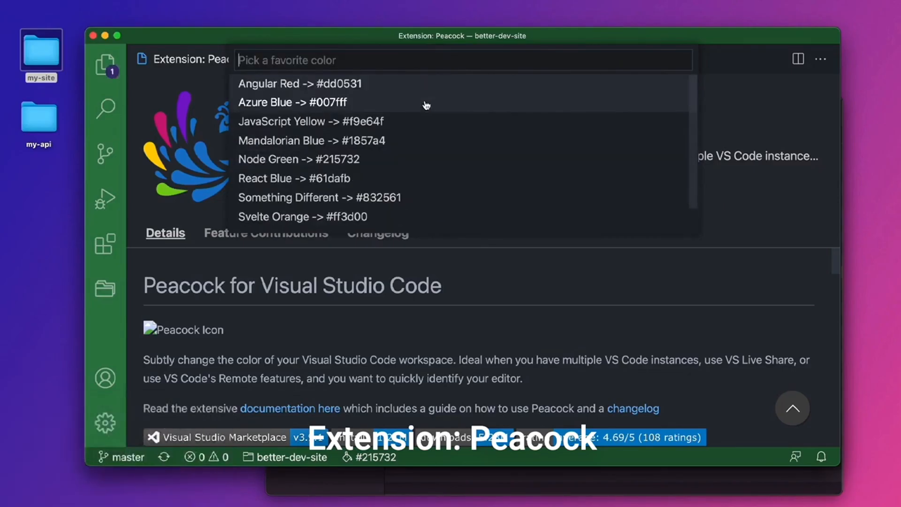
pyautogui.click(293, 103)
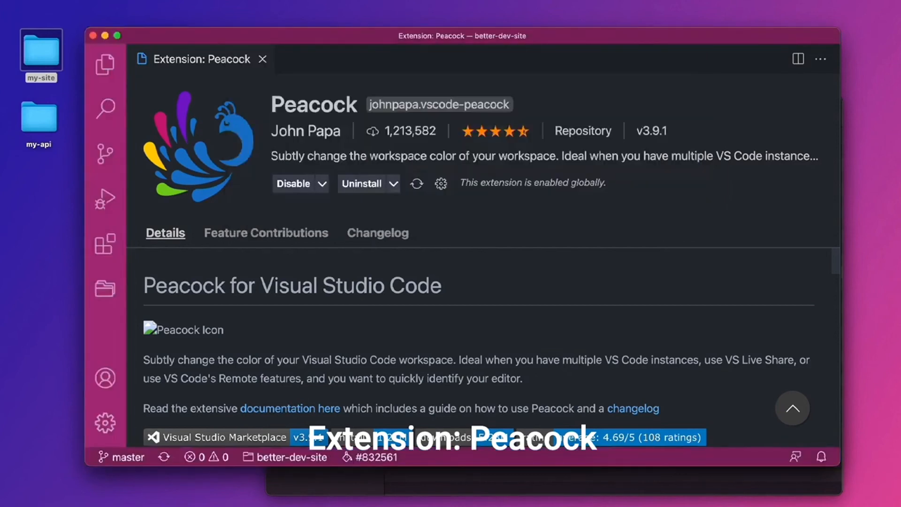
# Close the Peacock page, copy the current colour from the status bar and dismiss the notice.
pyautogui.press('Cmd+W')
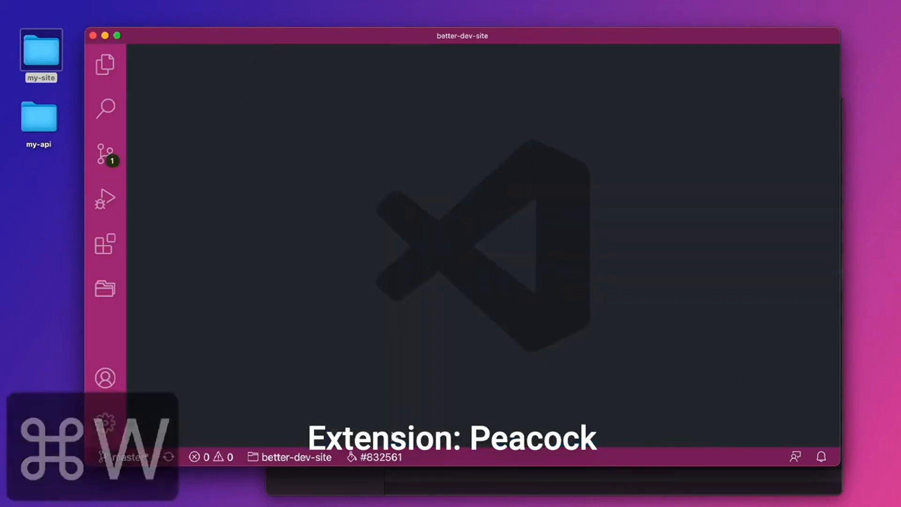
pyautogui.click(378, 458)
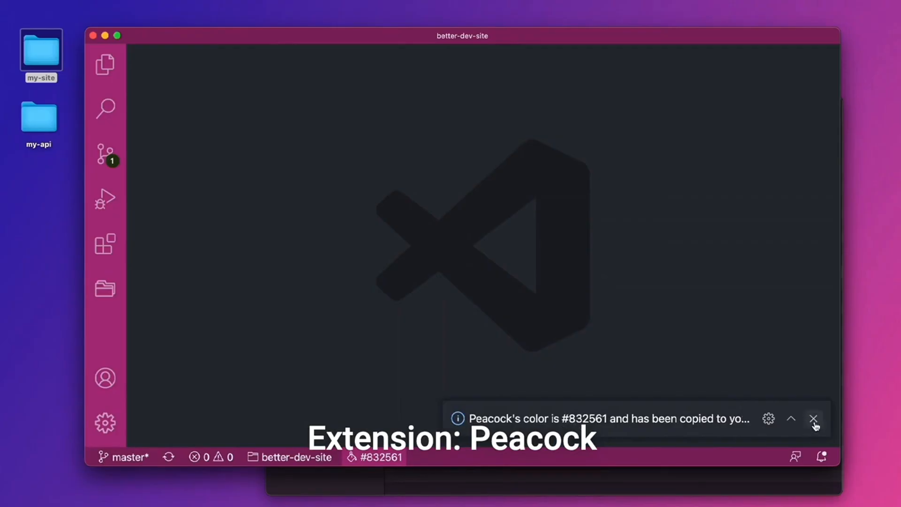
pyautogui.click(813, 419)
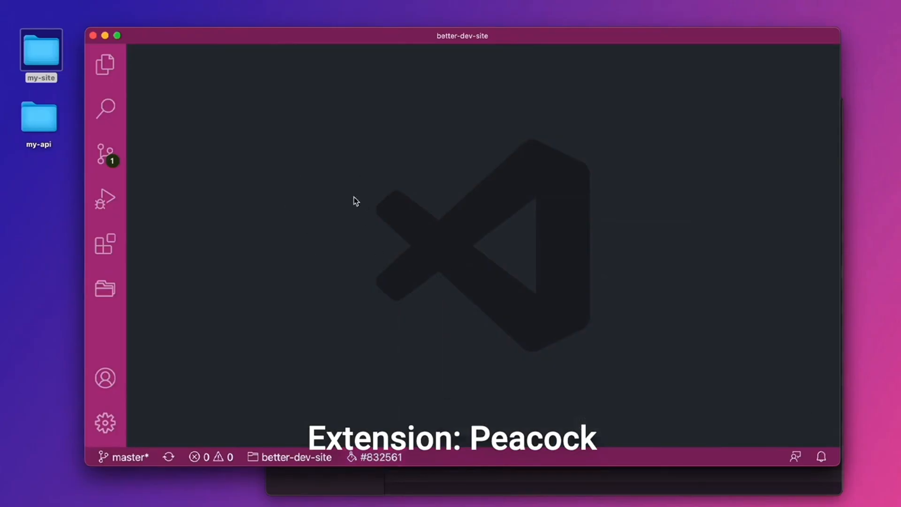
# Show .vscode/settings.json with Peacock's colorCustomizations (peacock.color #832561) and list projects to open.
pyautogui.press('Shift+Cmd+E')
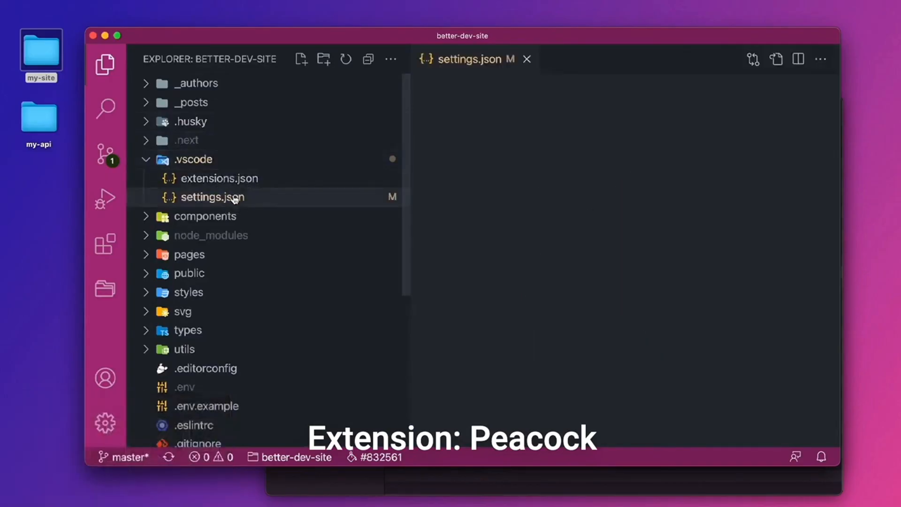
pyautogui.press('cmd+b')
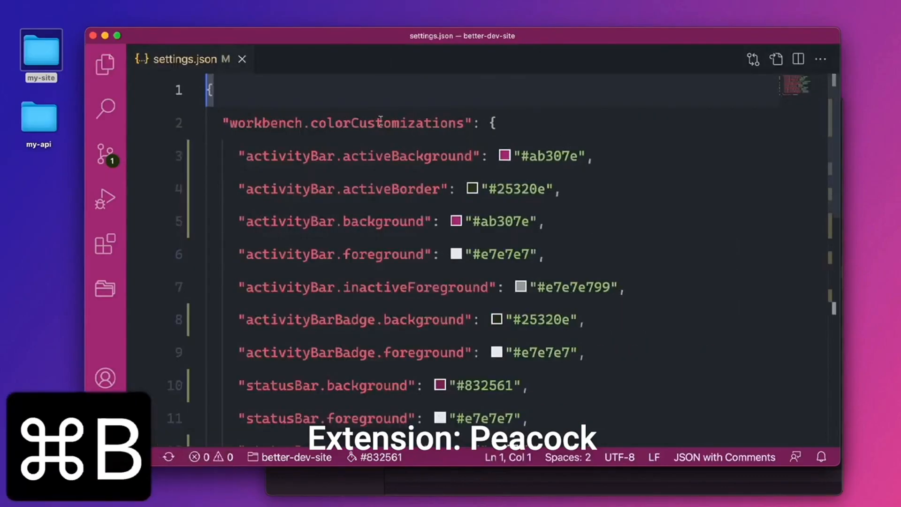
pyautogui.click(472, 189)
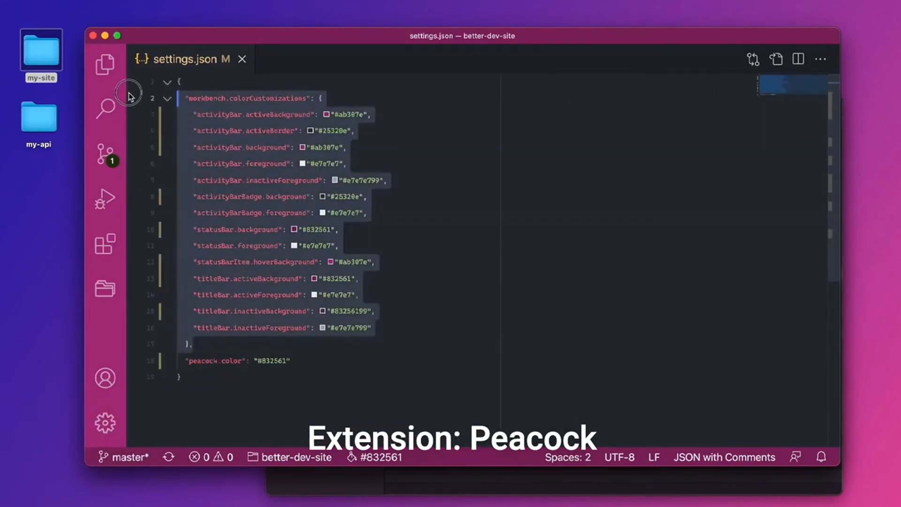
pyautogui.click(364, 328)
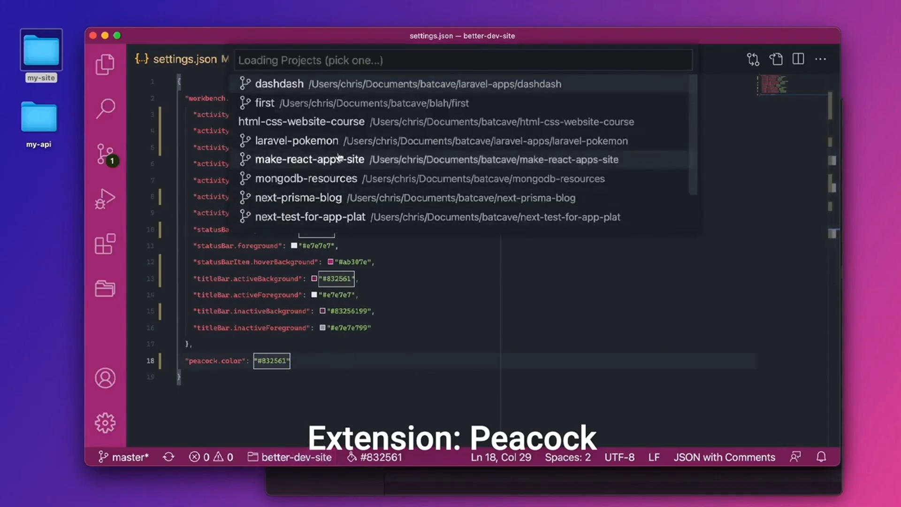
# Colour the productive-vscode-site window Svelte Orange #ff3d00 via Peacock's favorite colours.
pyautogui.scroll(-3)
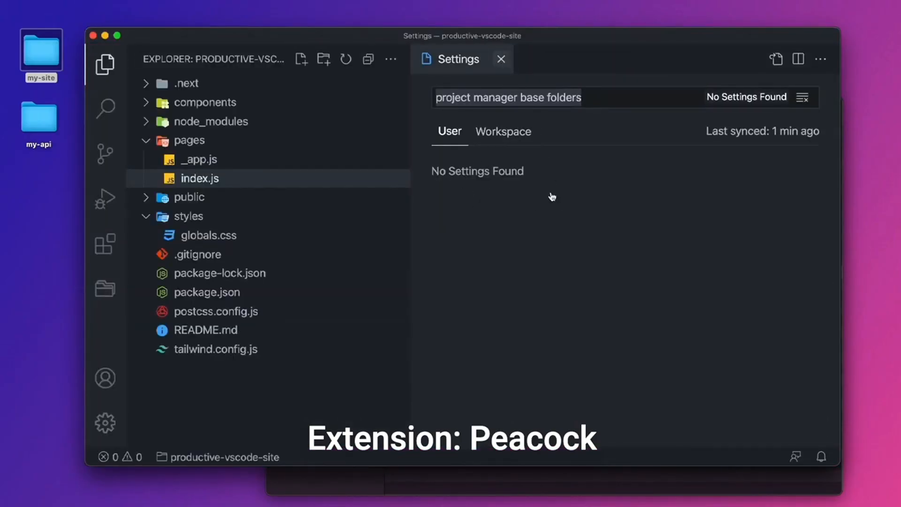
pyautogui.press('Shift+Cmd+P')
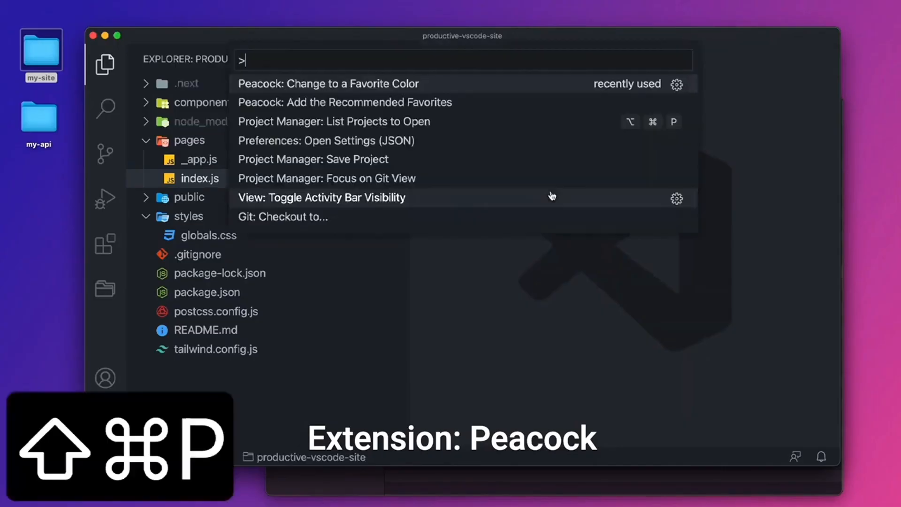
pyautogui.write('peacock')
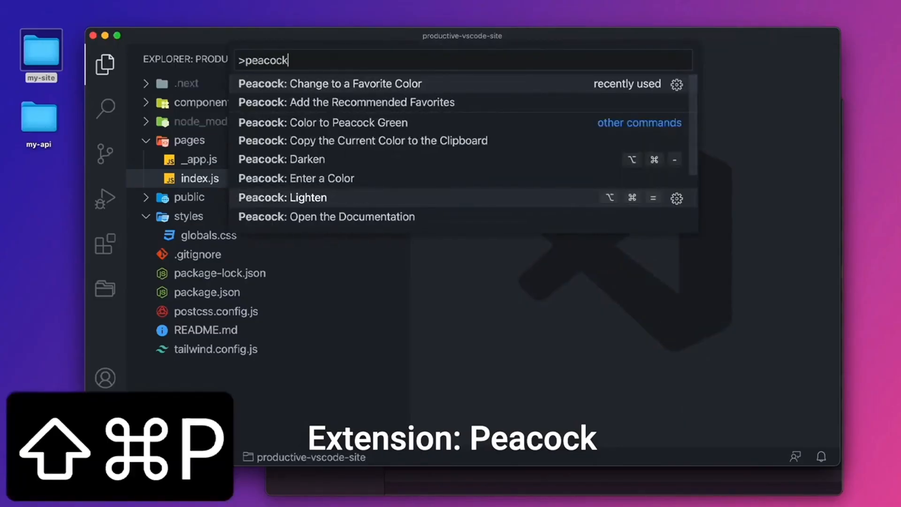
pyautogui.click(329, 84)
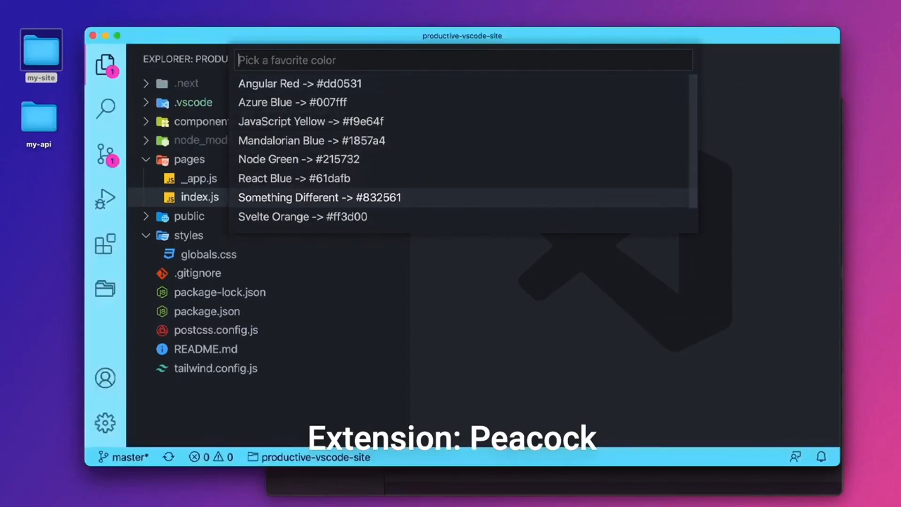
pyautogui.click(319, 197)
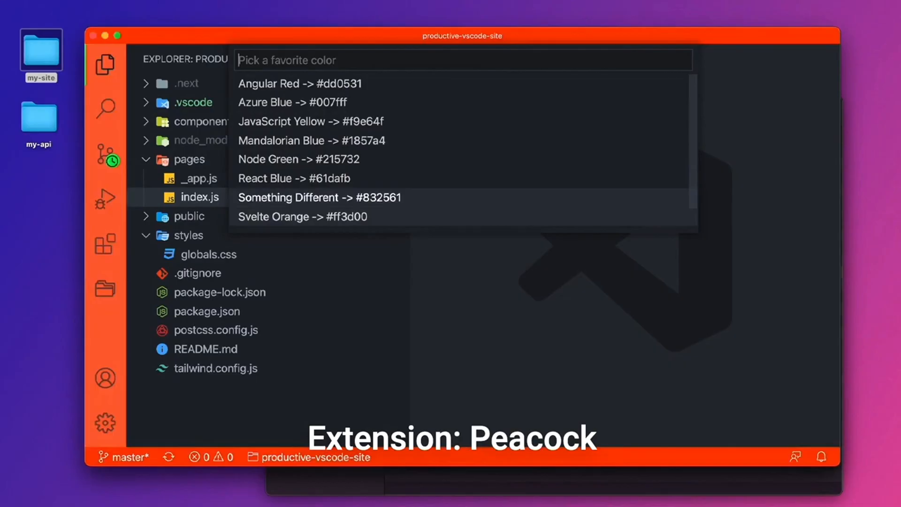
pyautogui.click(302, 216)
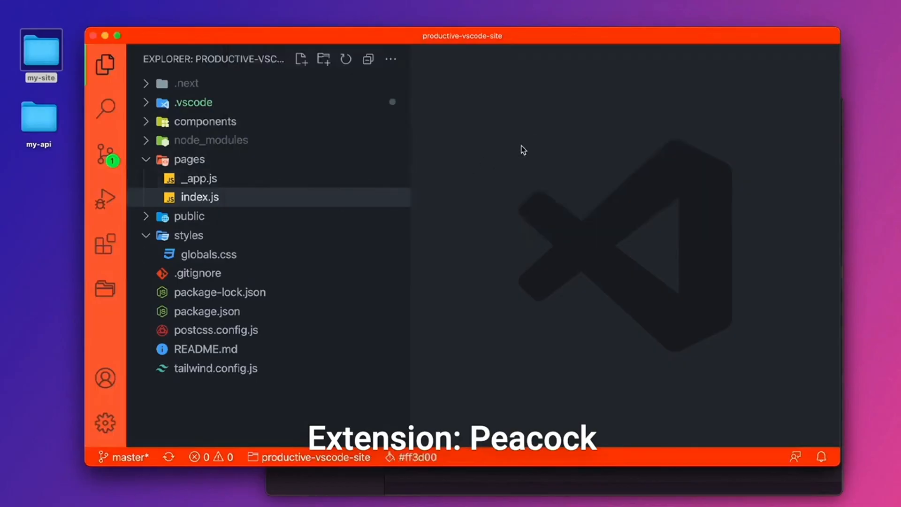
# Hide the side panel and start a new empty VS Code window.
pyautogui.press('Cmd+b')
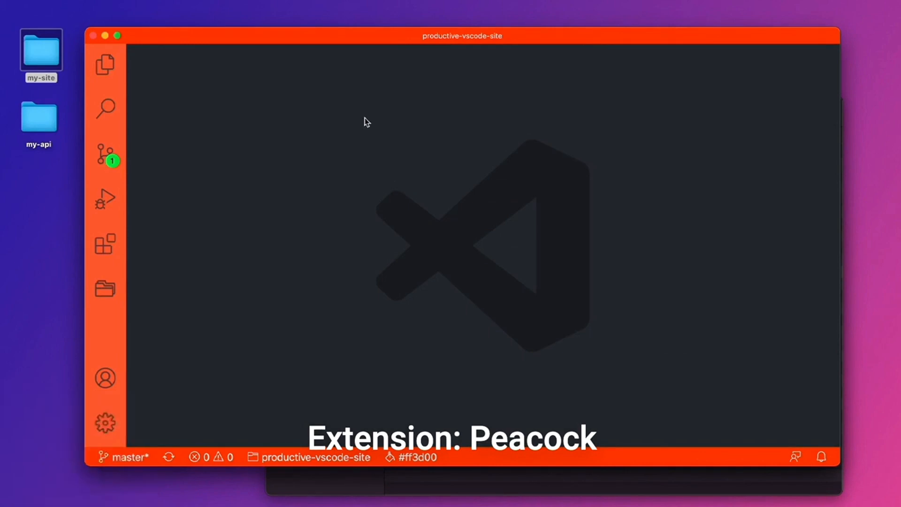
pyautogui.press('Shift+Cmd+N')
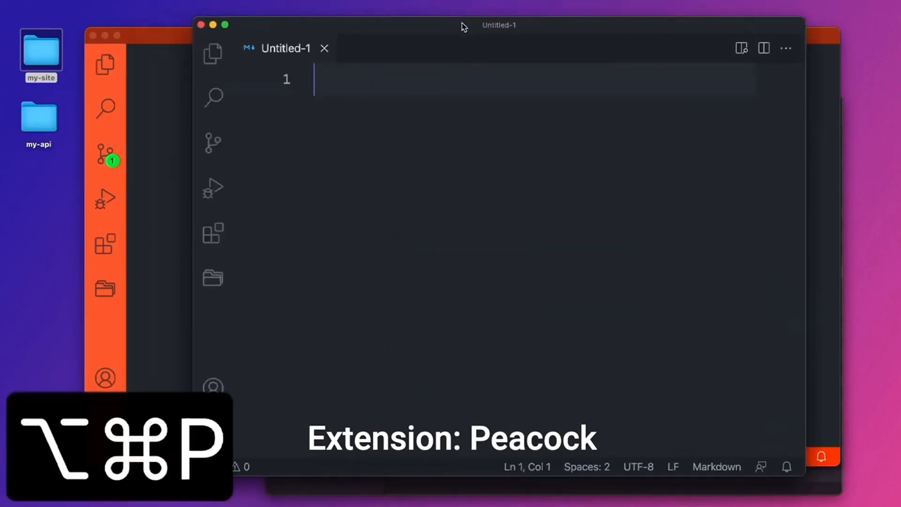
# Reopen better-dev-site from Project Manager and view the orange and purple windows side by side.
pyautogui.press('Cmd+Alt+P')
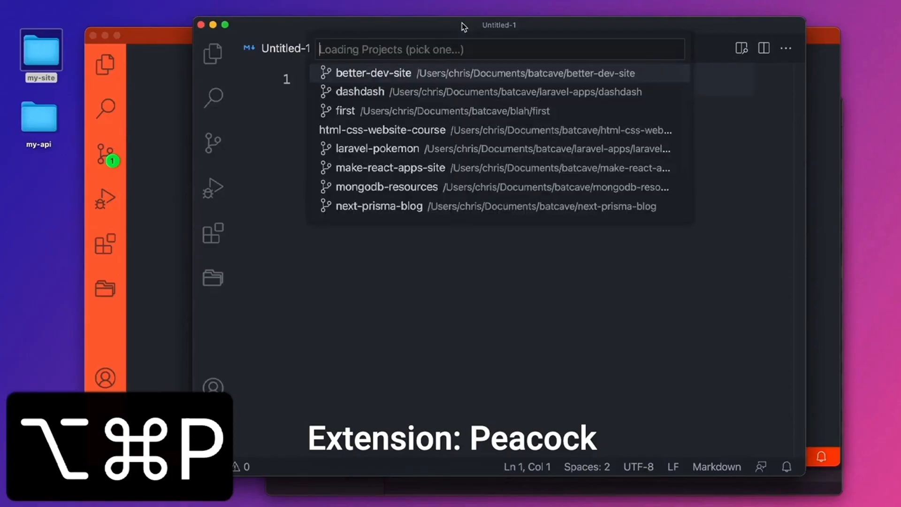
pyautogui.click(374, 73)
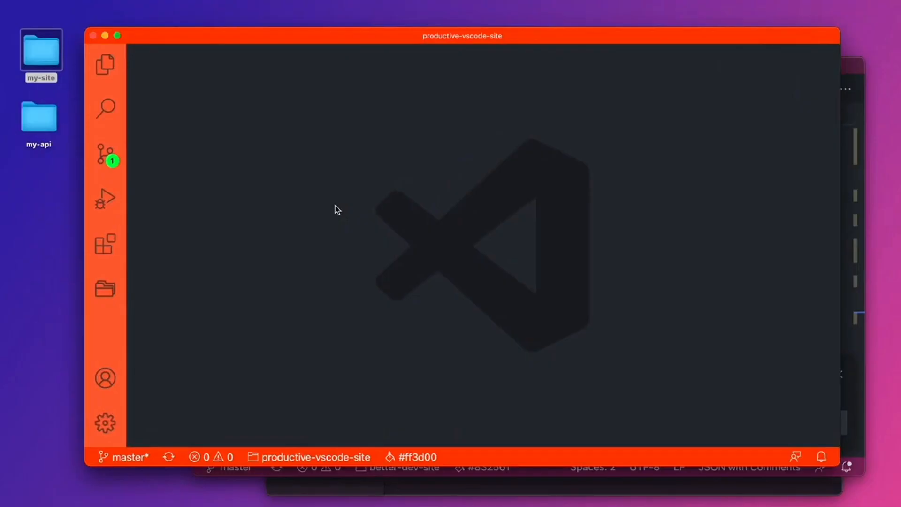
pyautogui.moveTo(343, 216)
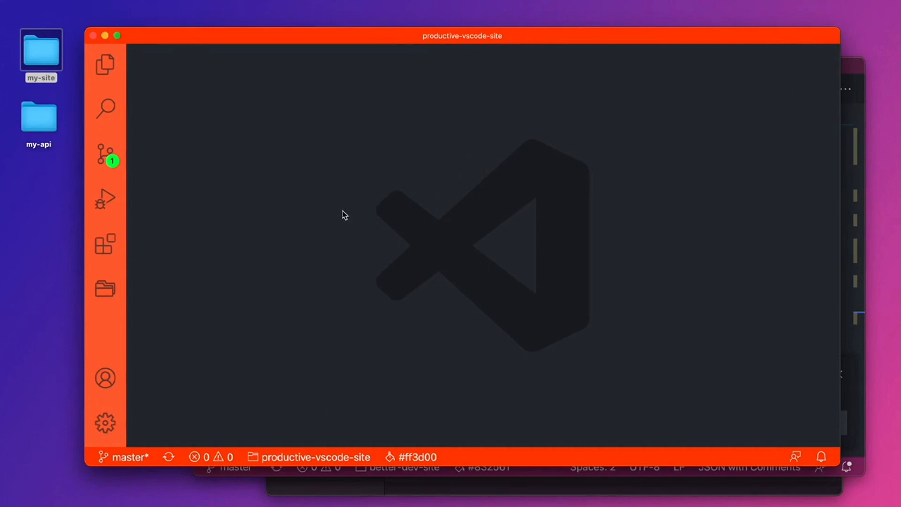
pyautogui.press('F3')
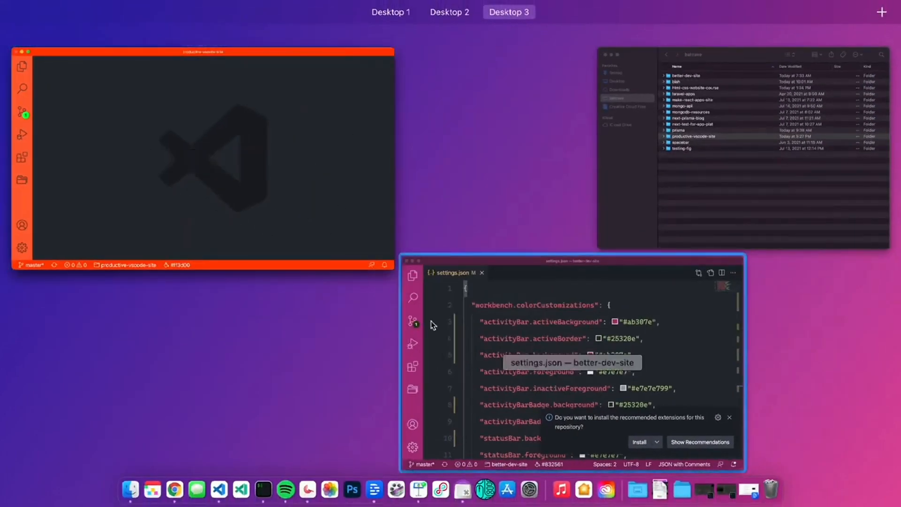